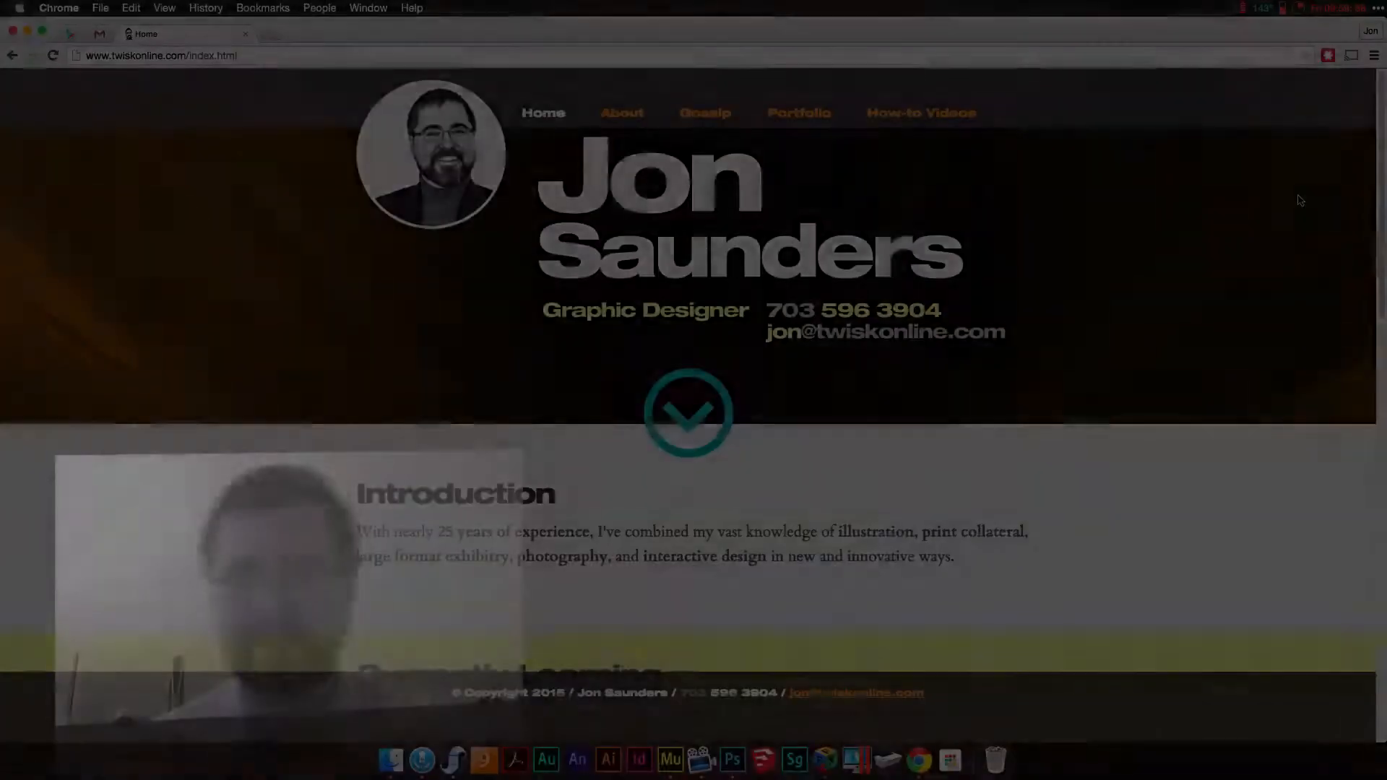
# Browse from the home page to the About page and then the Gossip page.
pyautogui.click(622, 112)
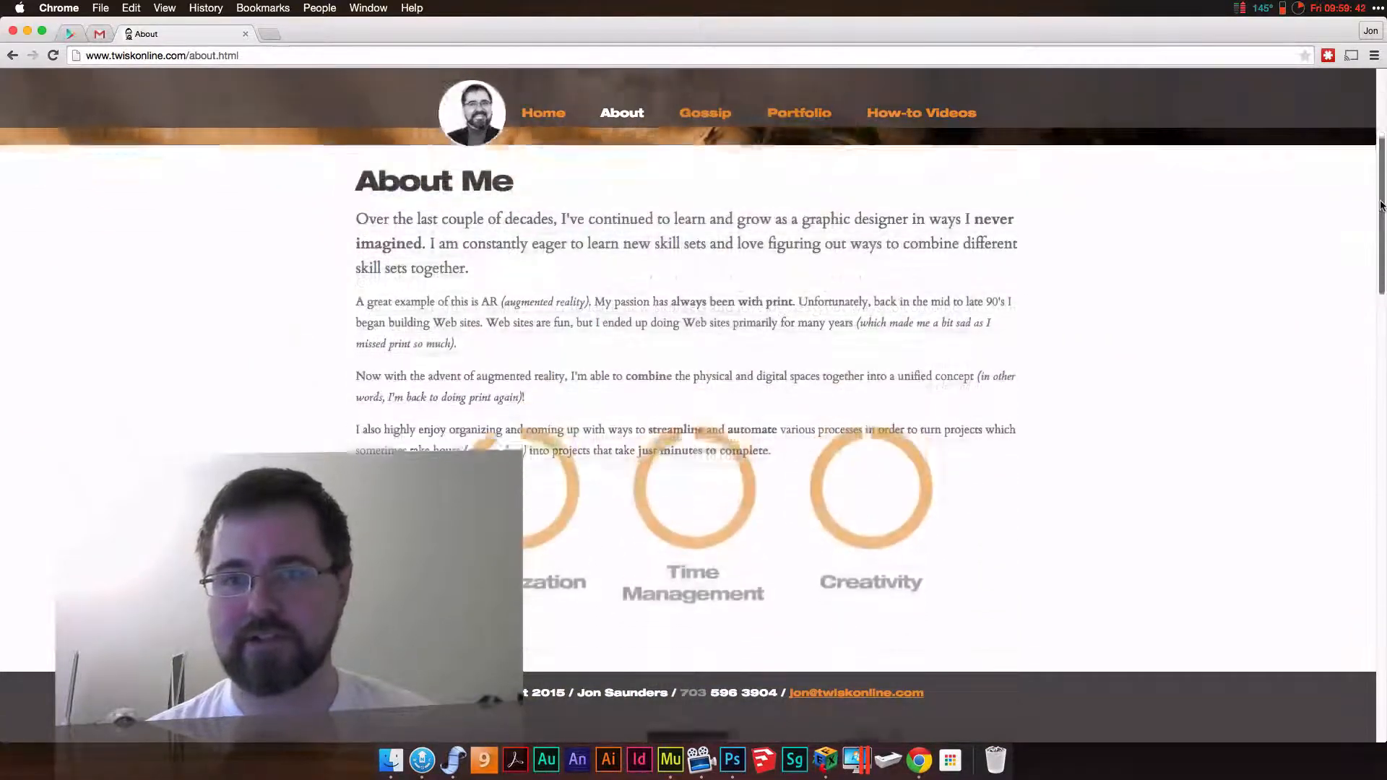
pyautogui.click(703, 112)
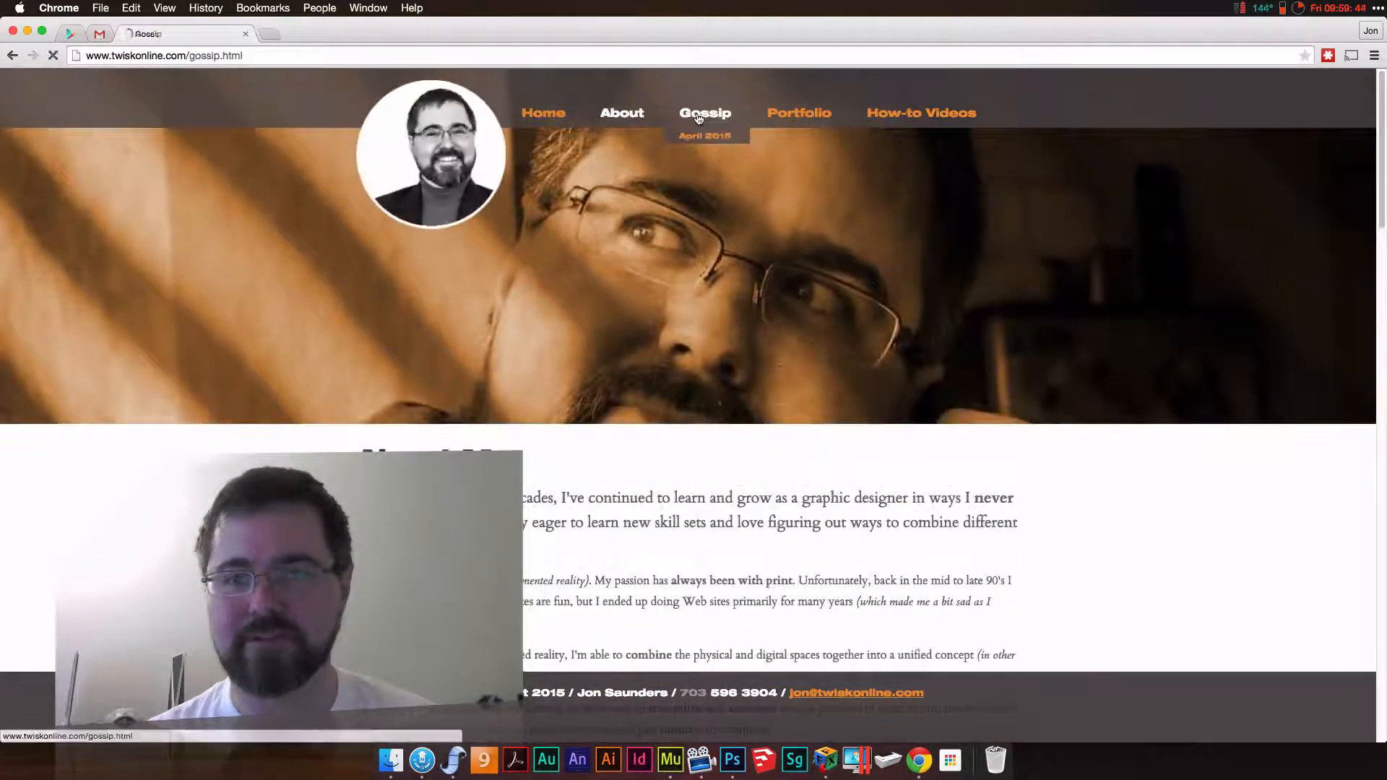
pyautogui.click(705, 113)
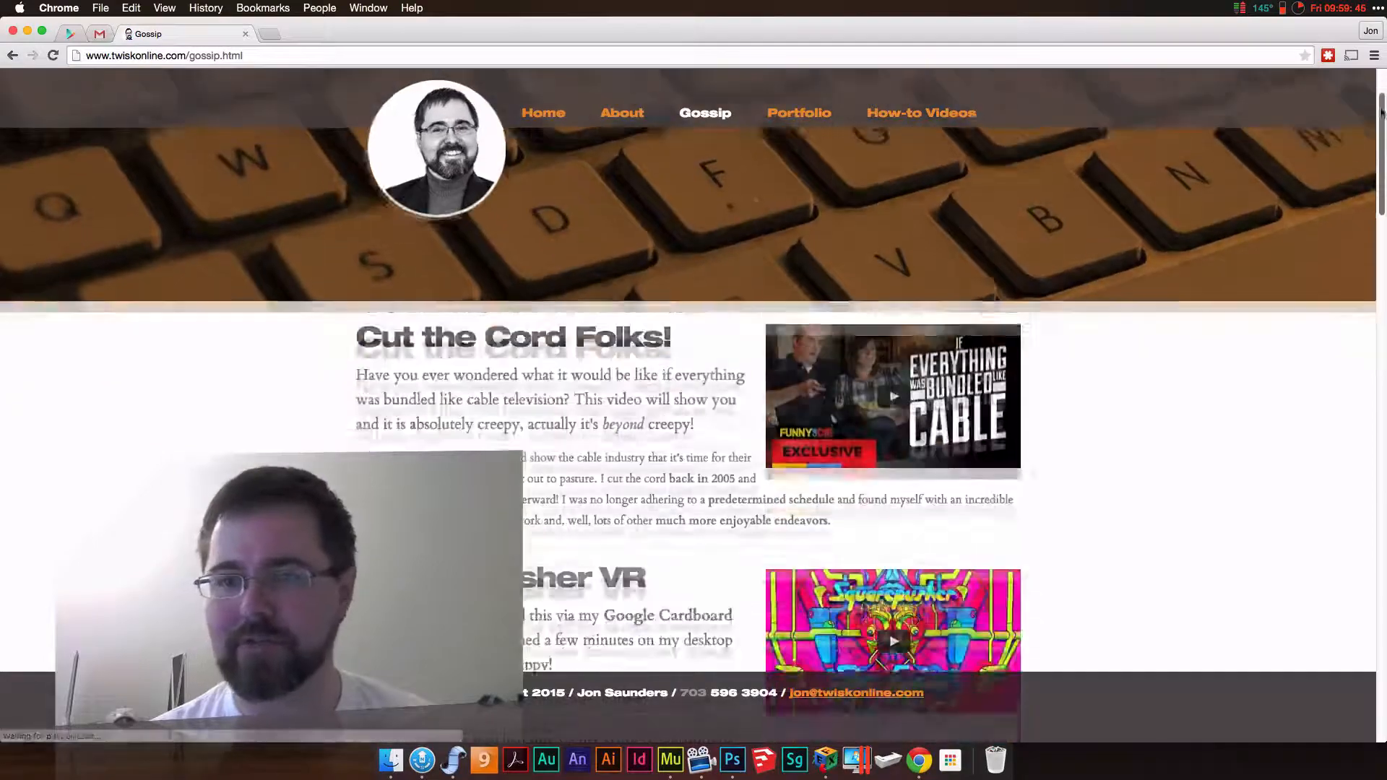
pyautogui.scroll(3)
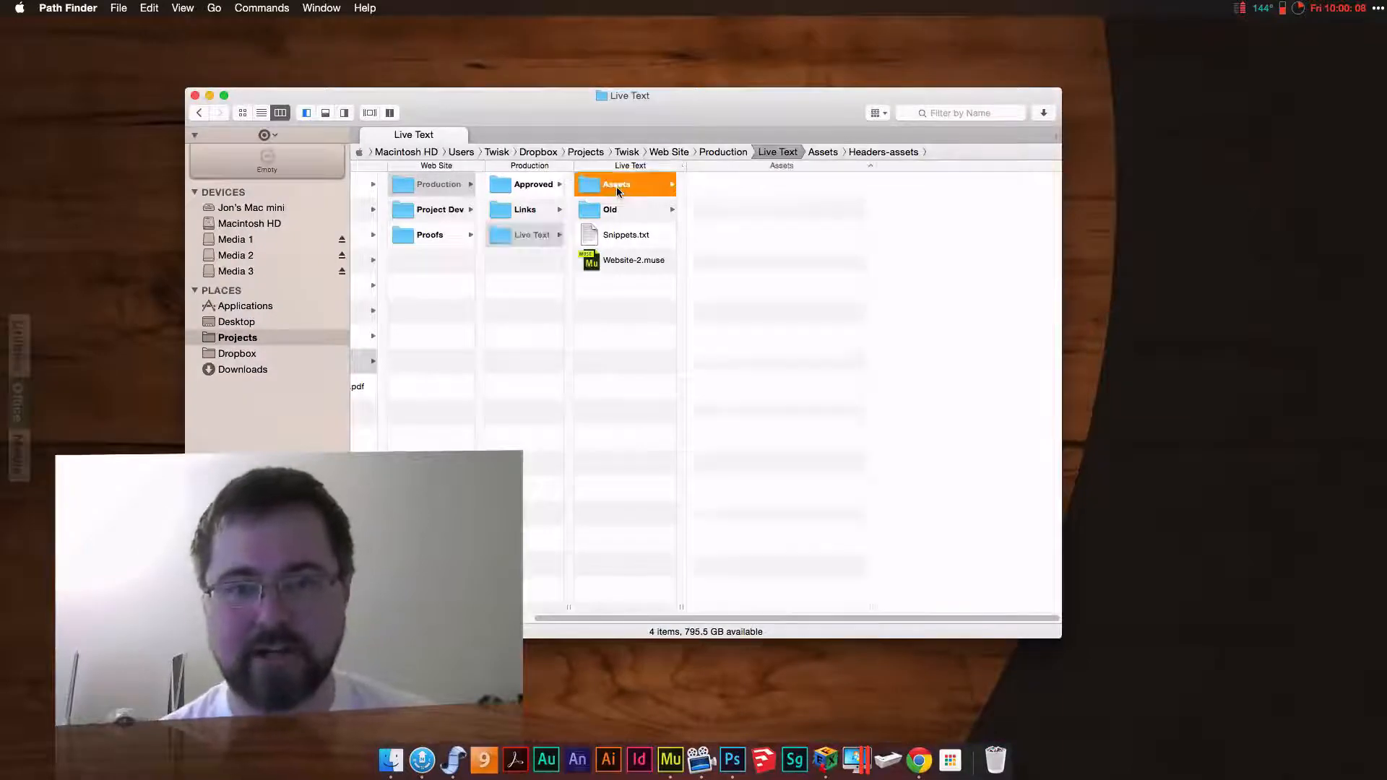
# Open the Assets folder inside the Live Text production folder.
pyautogui.click(616, 184)
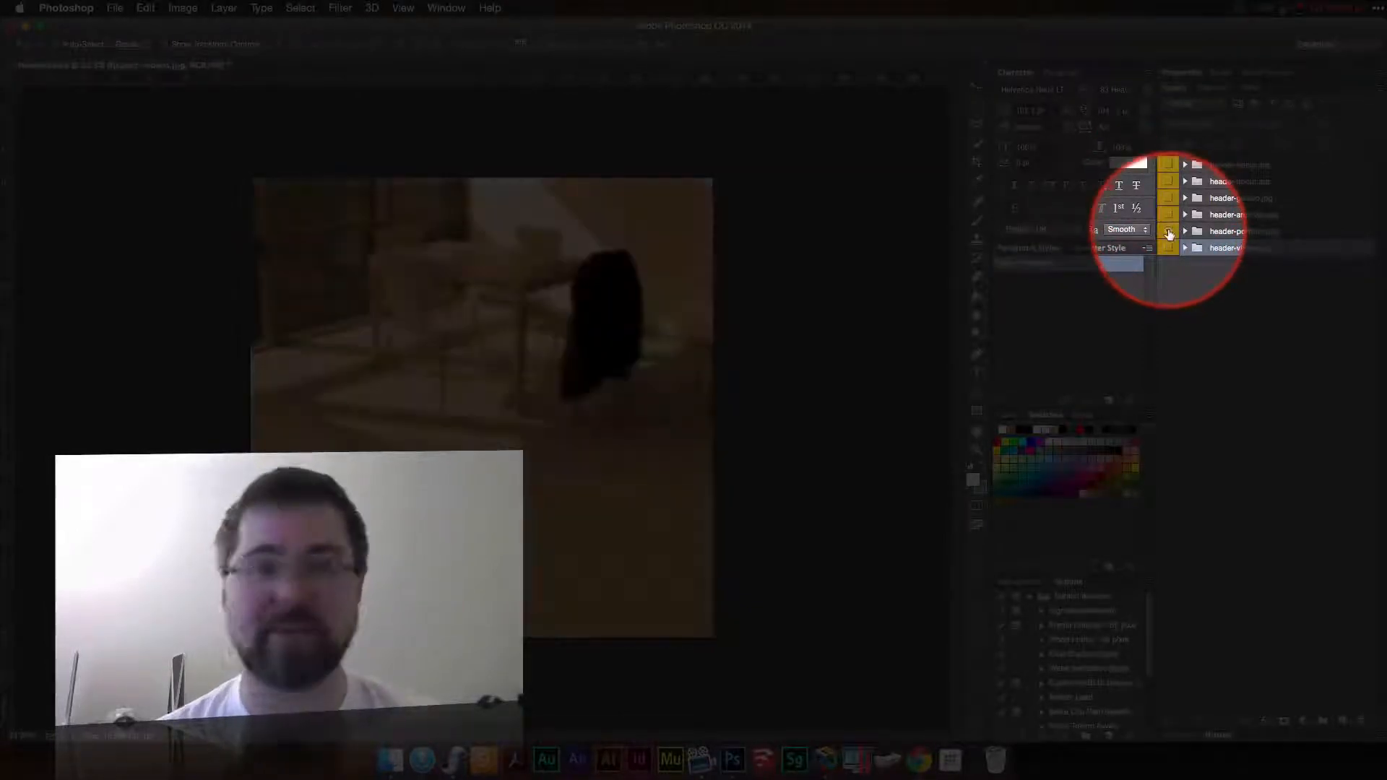
# Toggle the header groups' visibility in turn, including header-home.jpg, leaving header-about.jpg showing.
pyautogui.click(1169, 247)
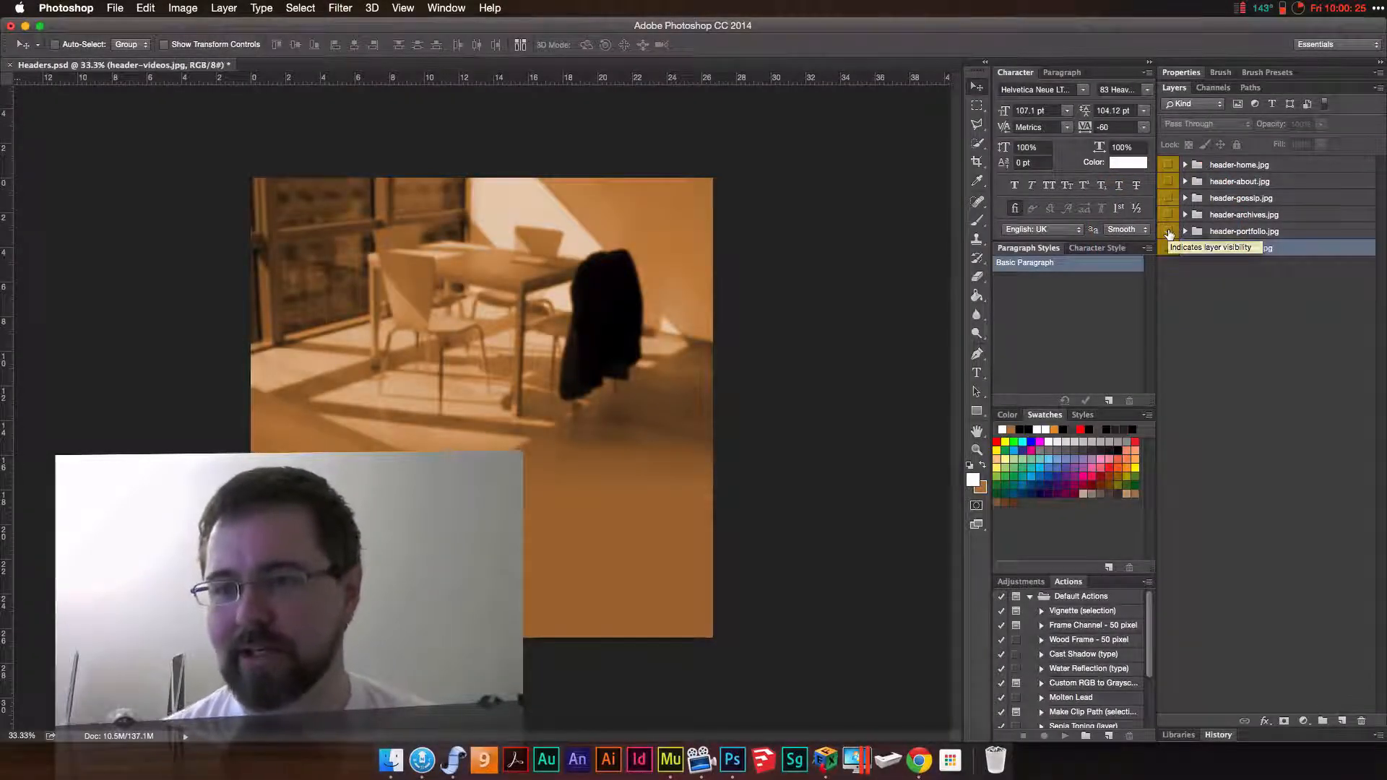
pyautogui.click(1167, 248)
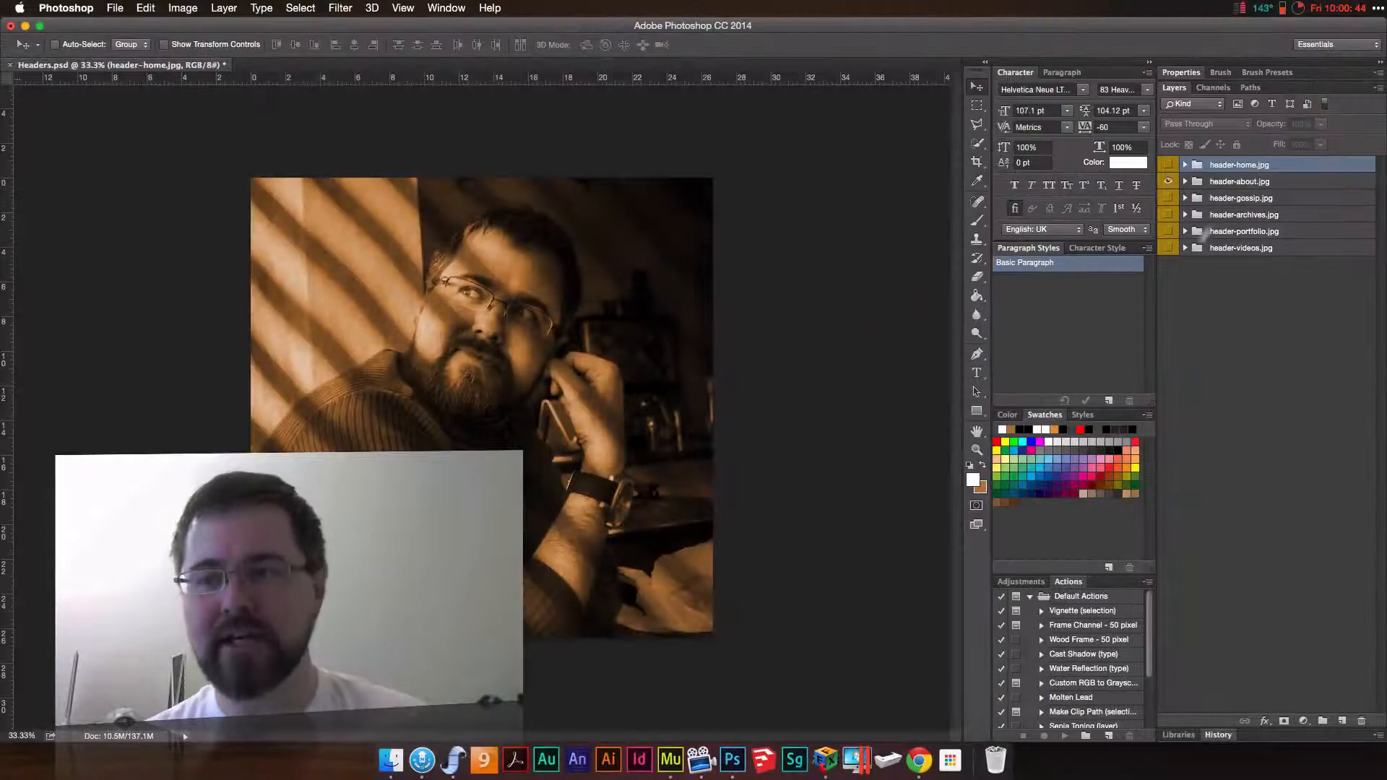
pyautogui.click(1167, 167)
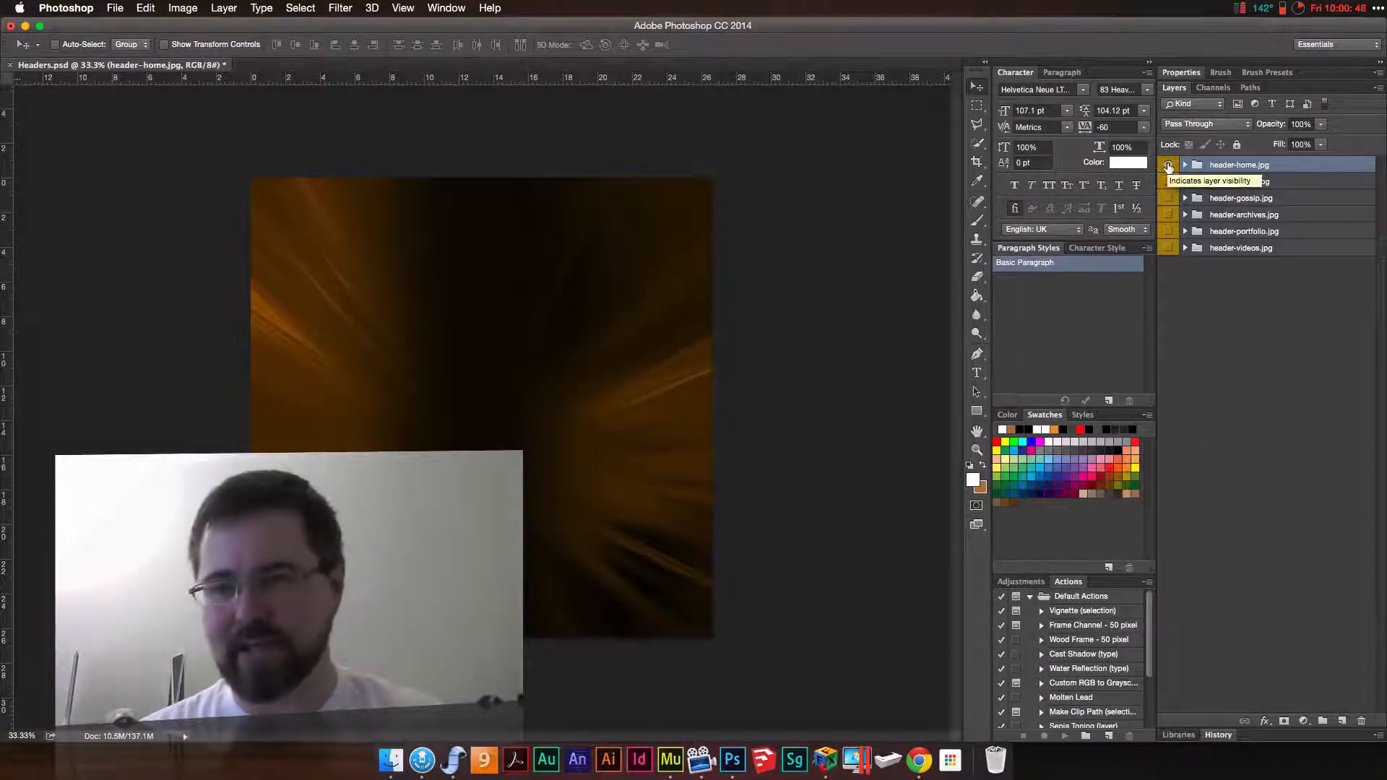
pyautogui.click(1169, 165)
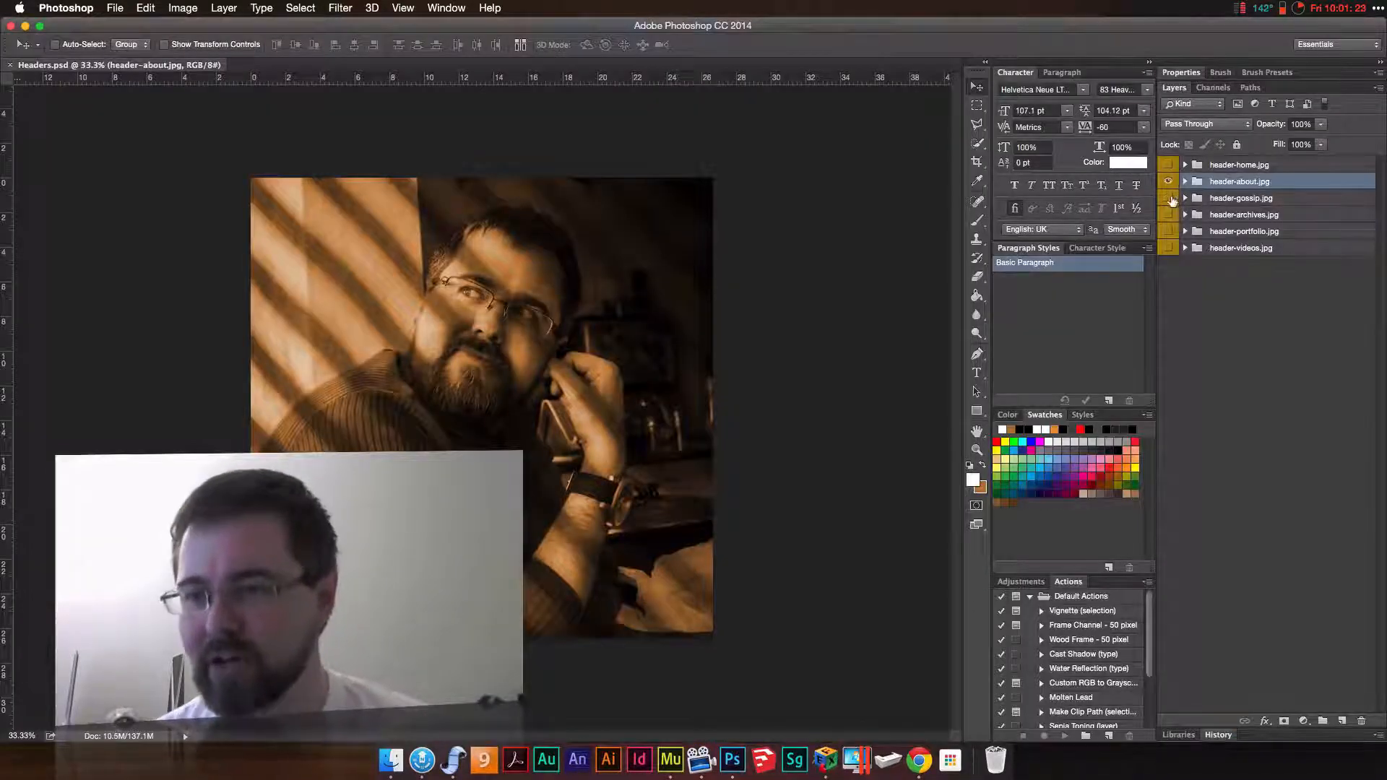
# Dismiss the Save for Web preview and hide the last visible header group.
pyautogui.click(114, 9)
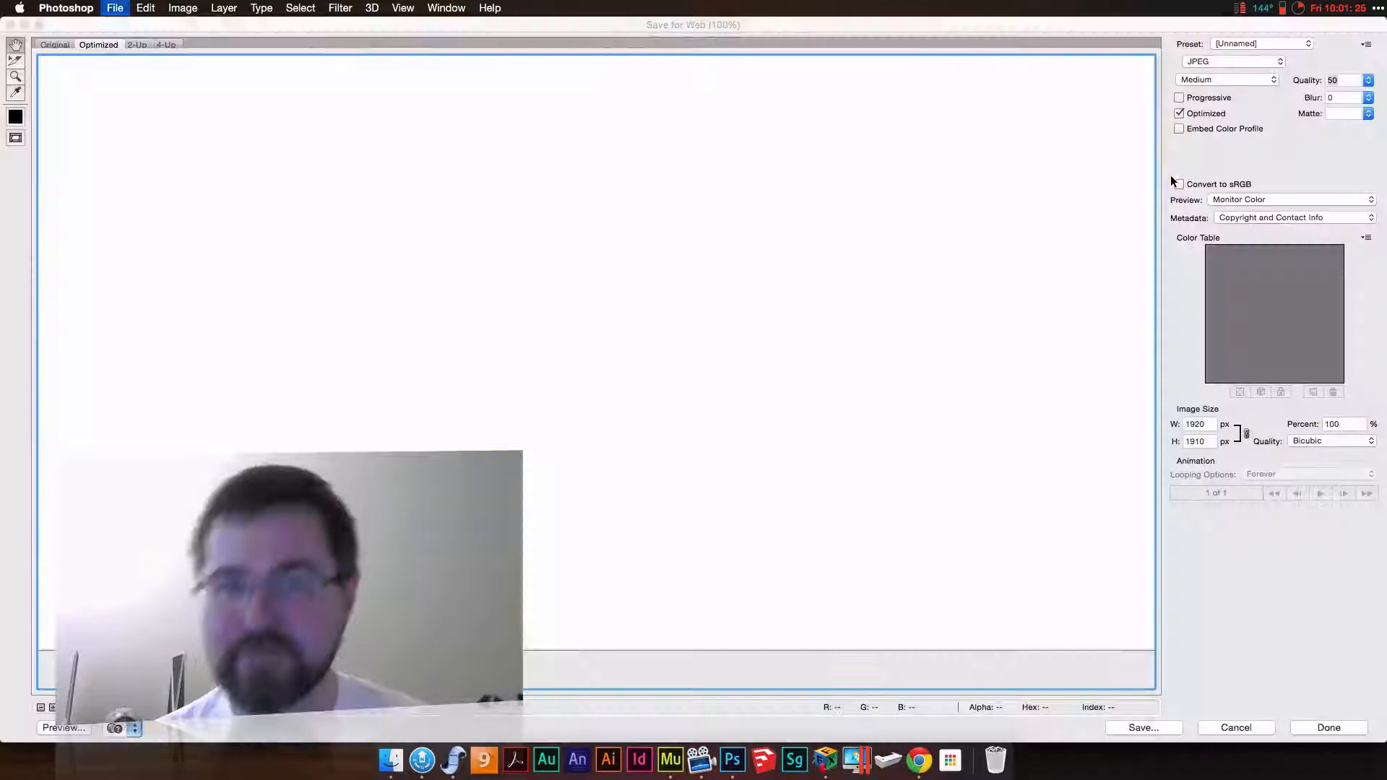
pyautogui.click(1235, 727)
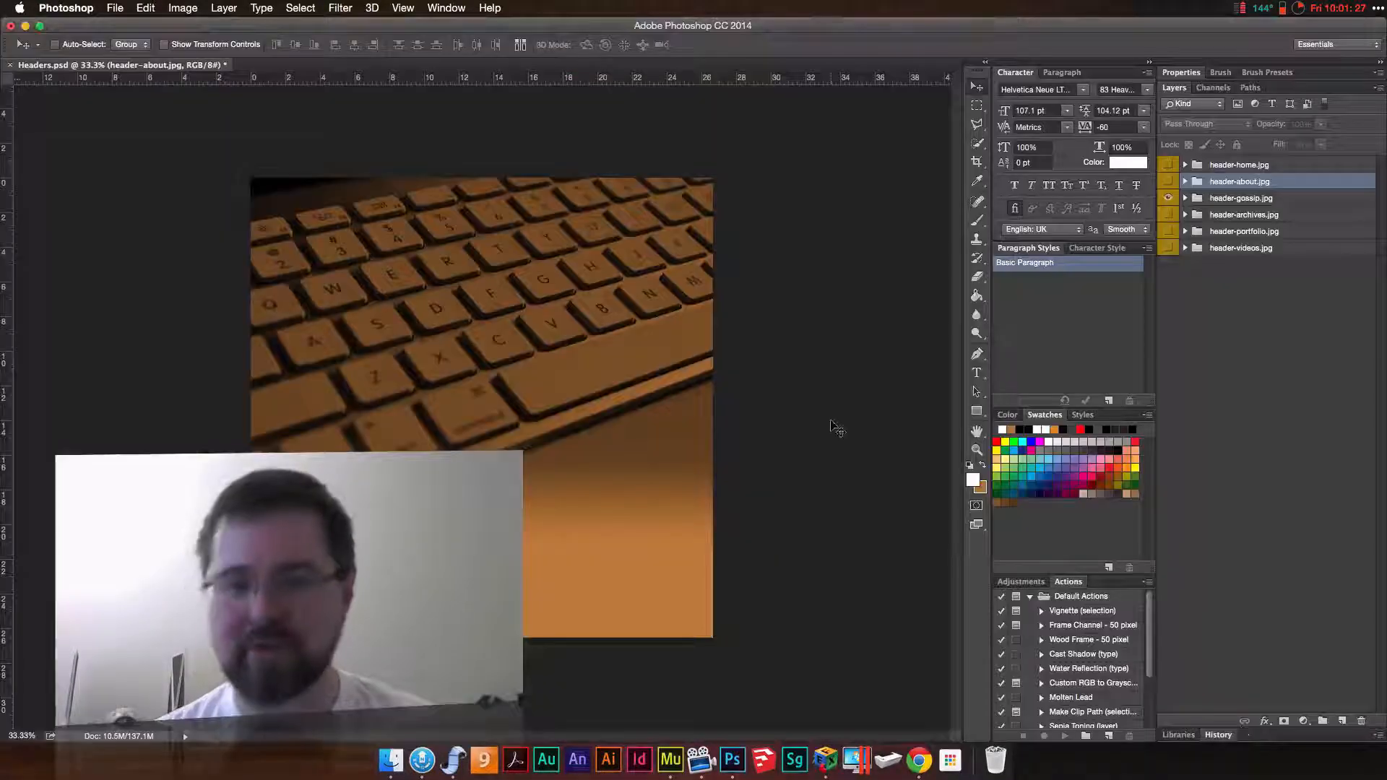
pyautogui.moveTo(837, 390)
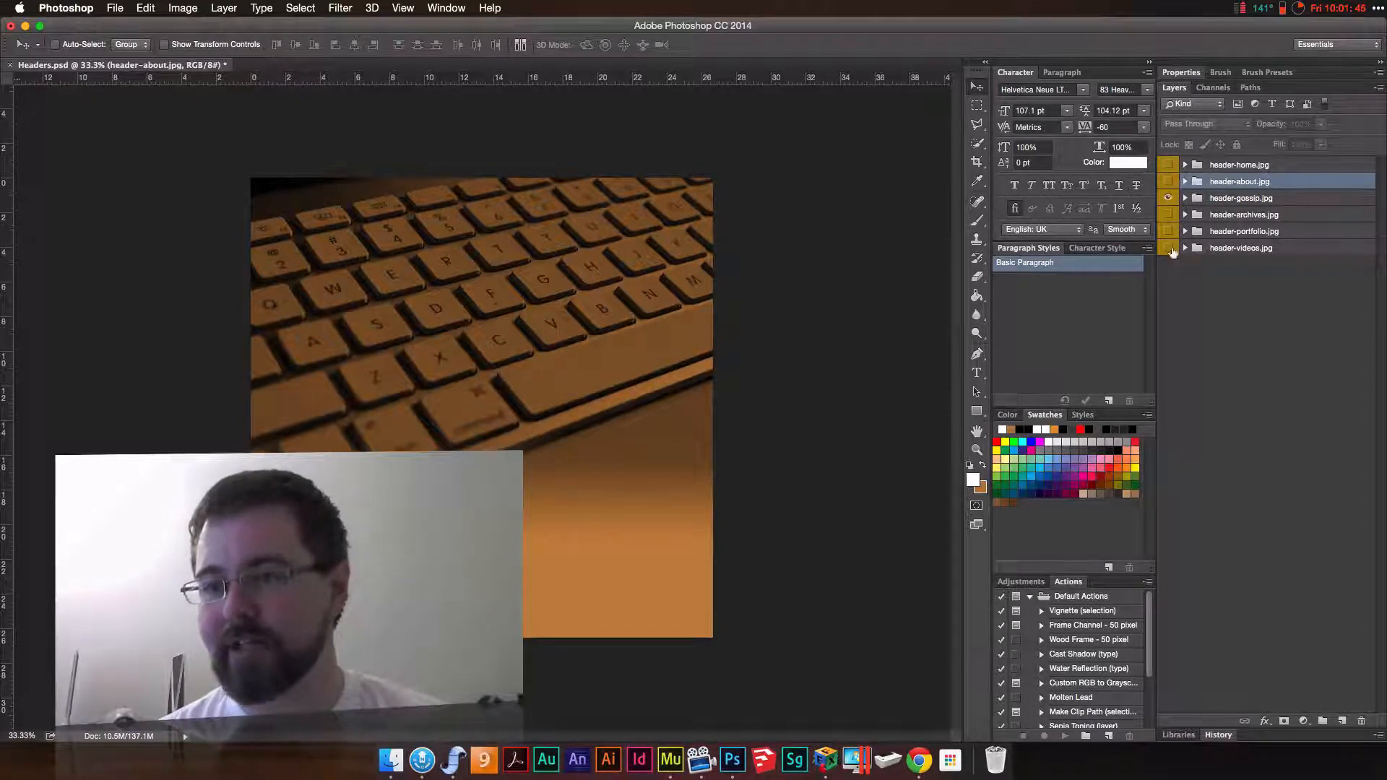
pyautogui.click(1169, 198)
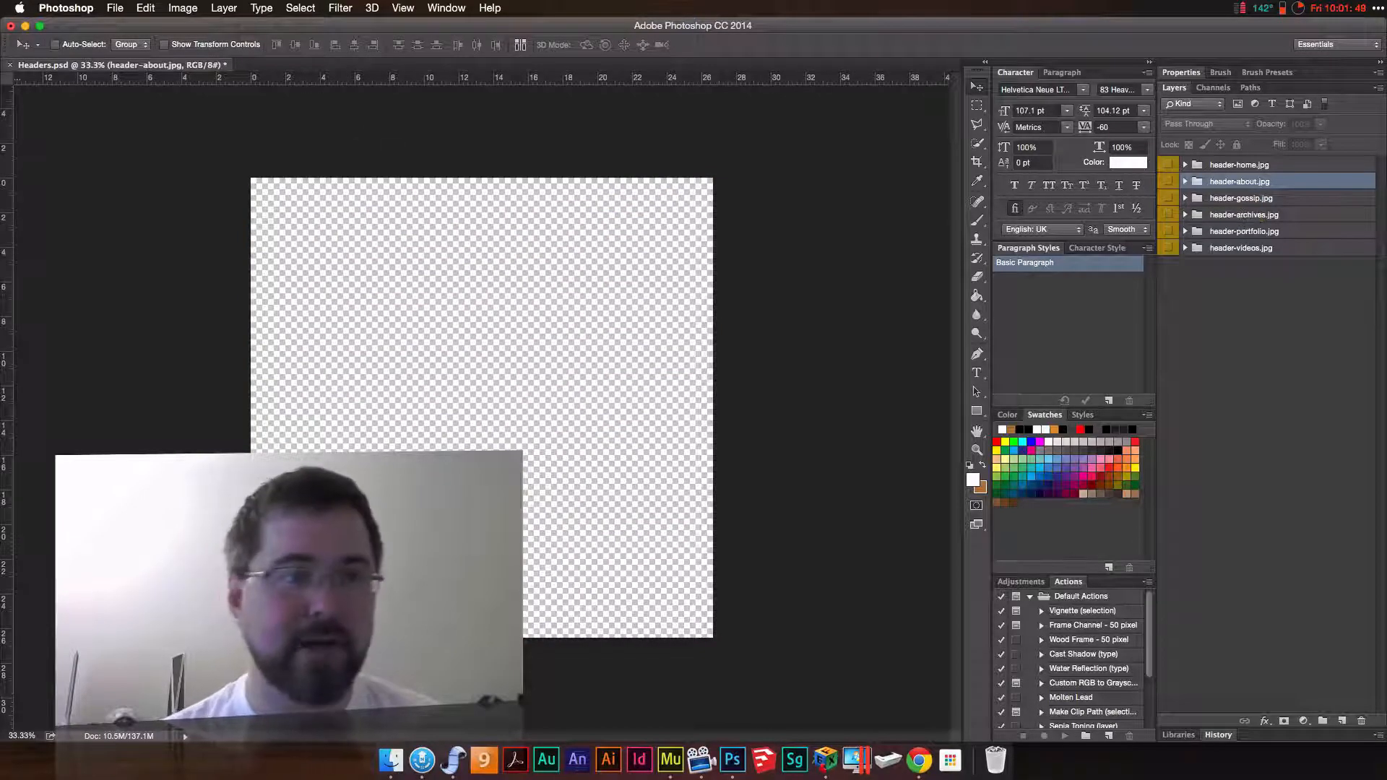
# Enable File > Generate > Image Assets for Headers.psd.
pyautogui.click(114, 9)
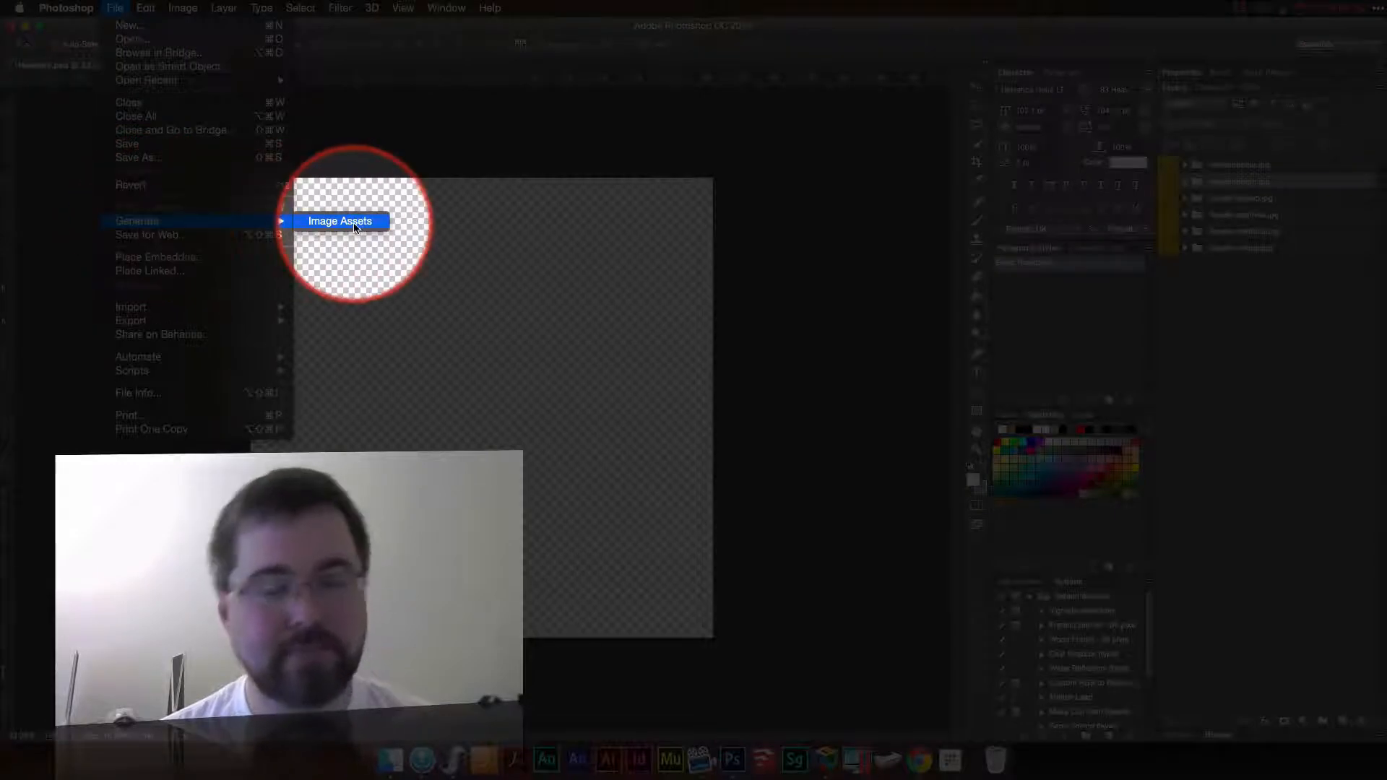
pyautogui.click(340, 220)
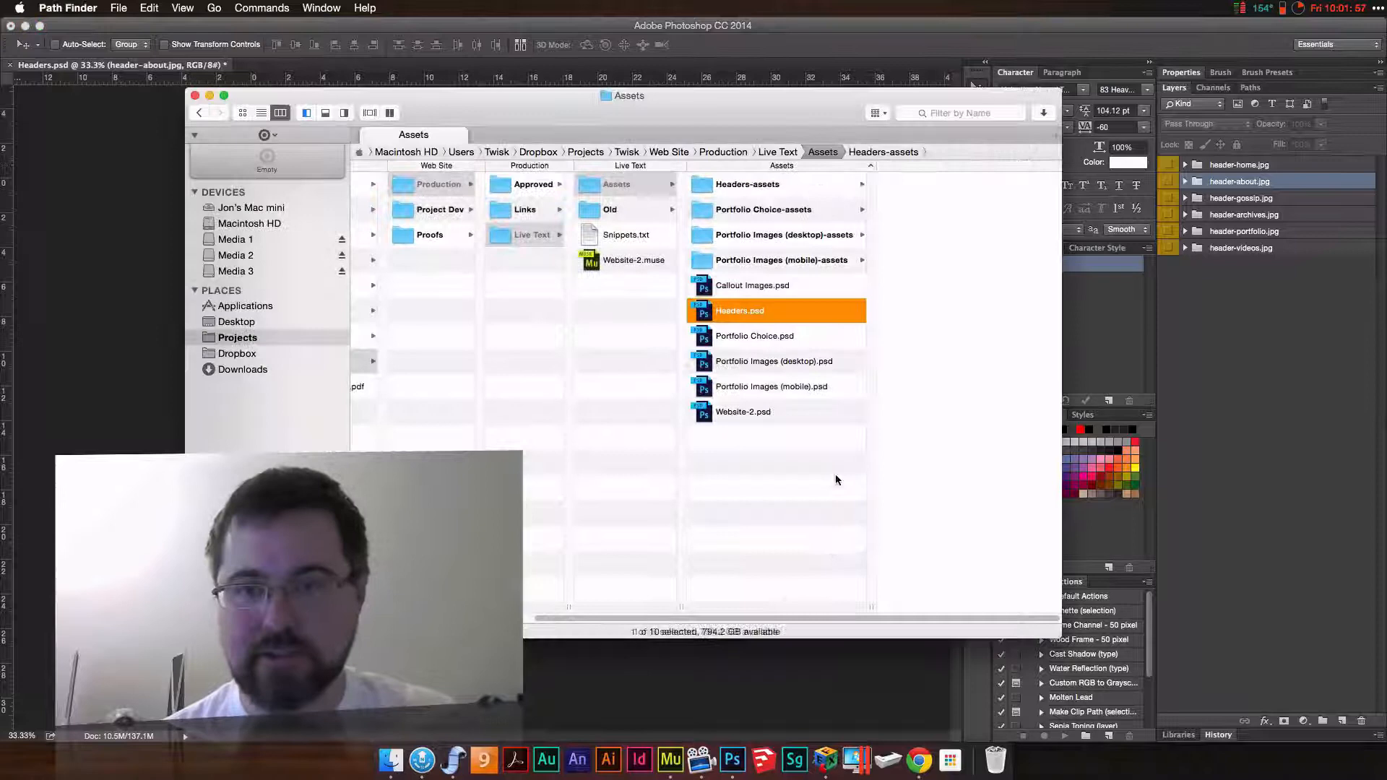
# Open Headers-assets and inspect the exported header JPEGs such as header-home.jpg.
pyautogui.click(747, 183)
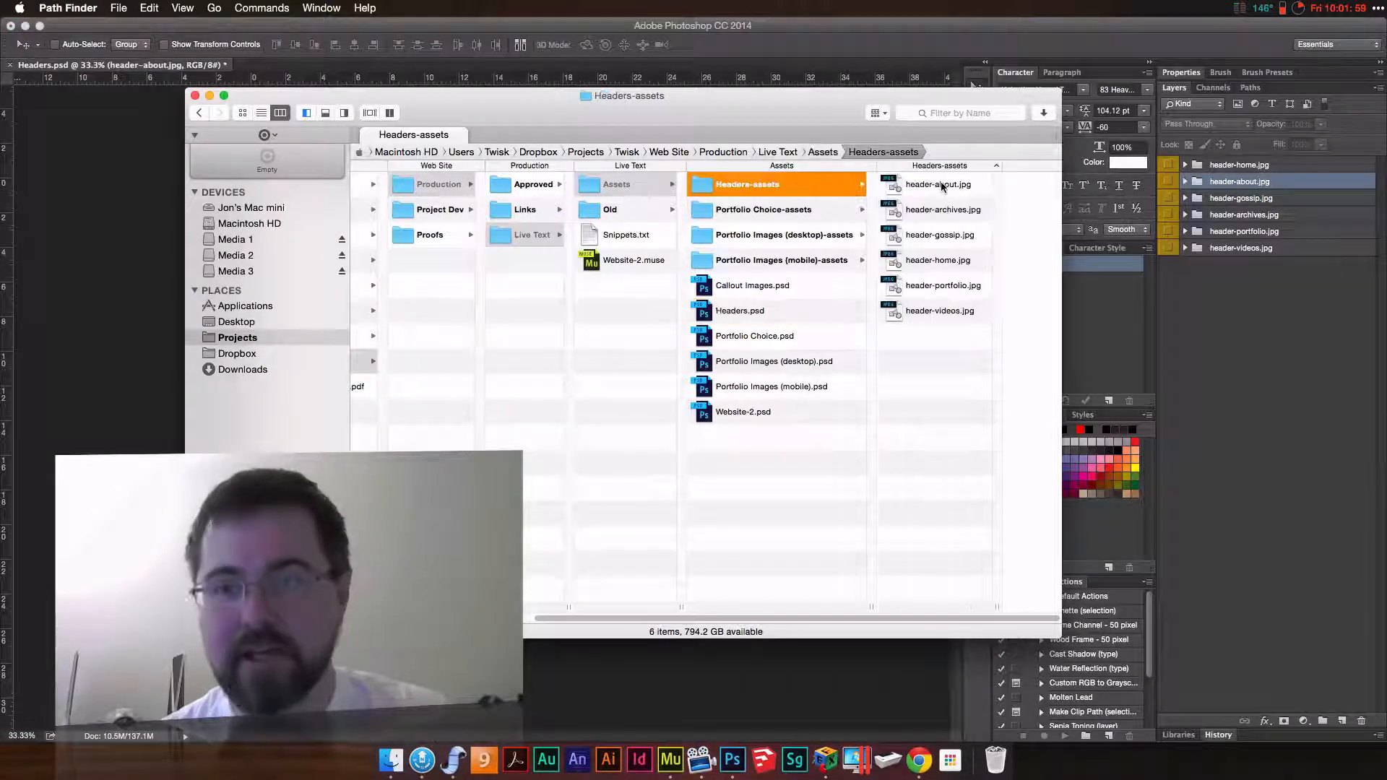
pyautogui.click(938, 260)
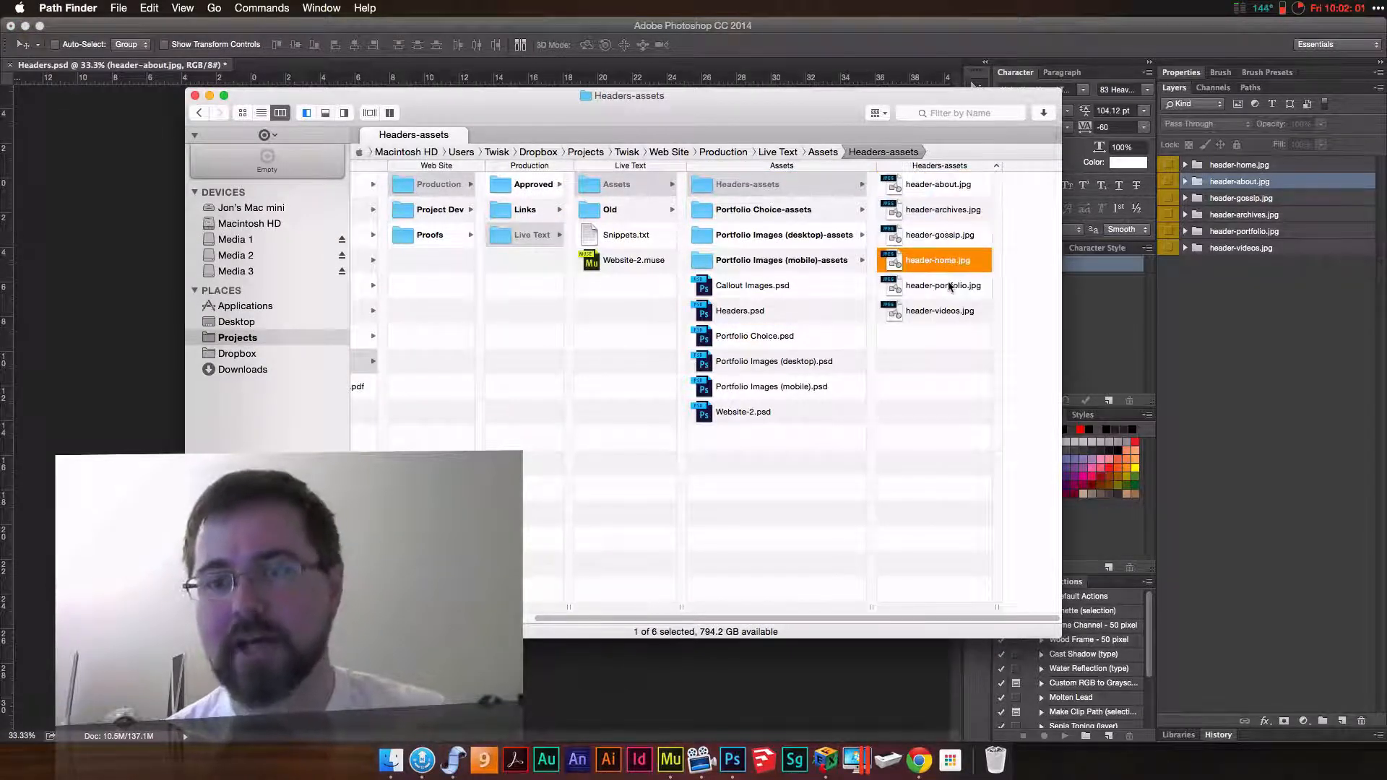
pyautogui.click(940, 311)
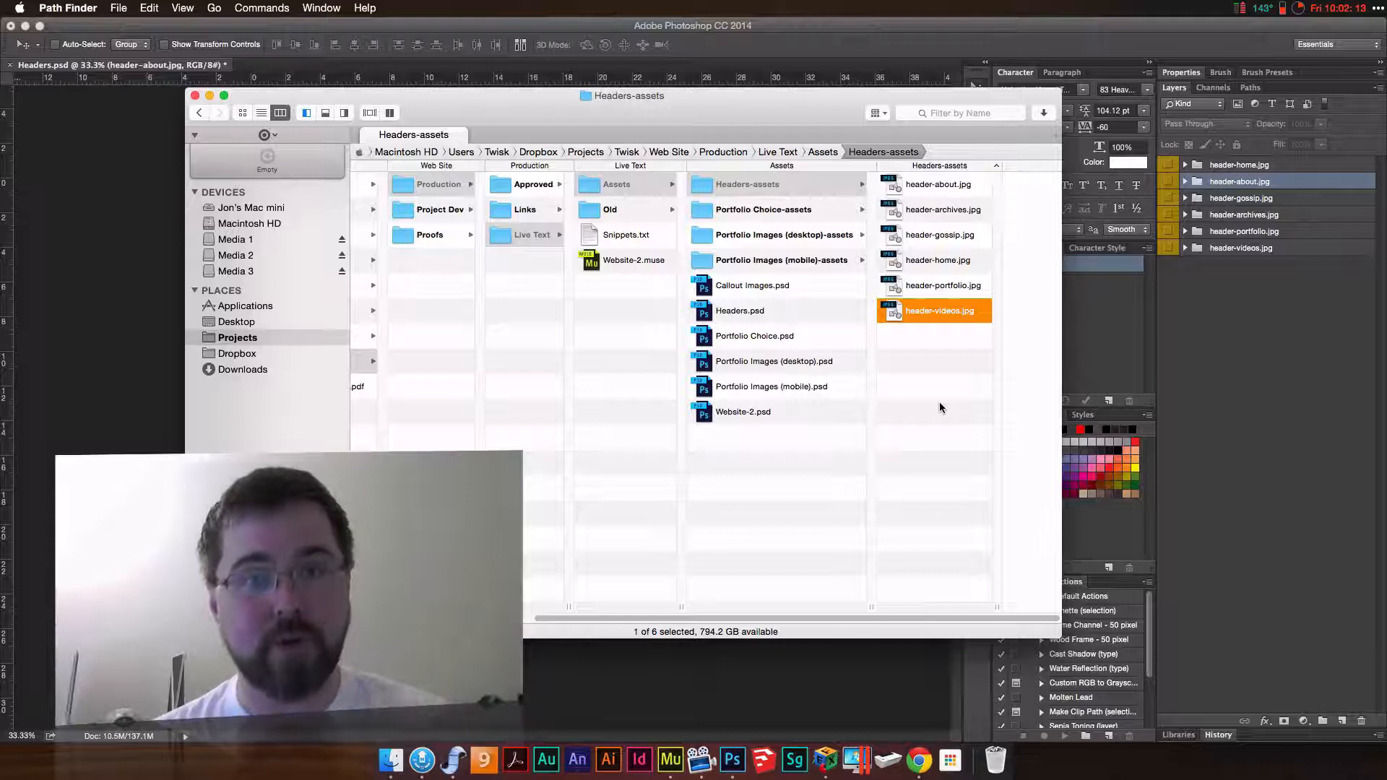
pyautogui.moveTo(1208, 356)
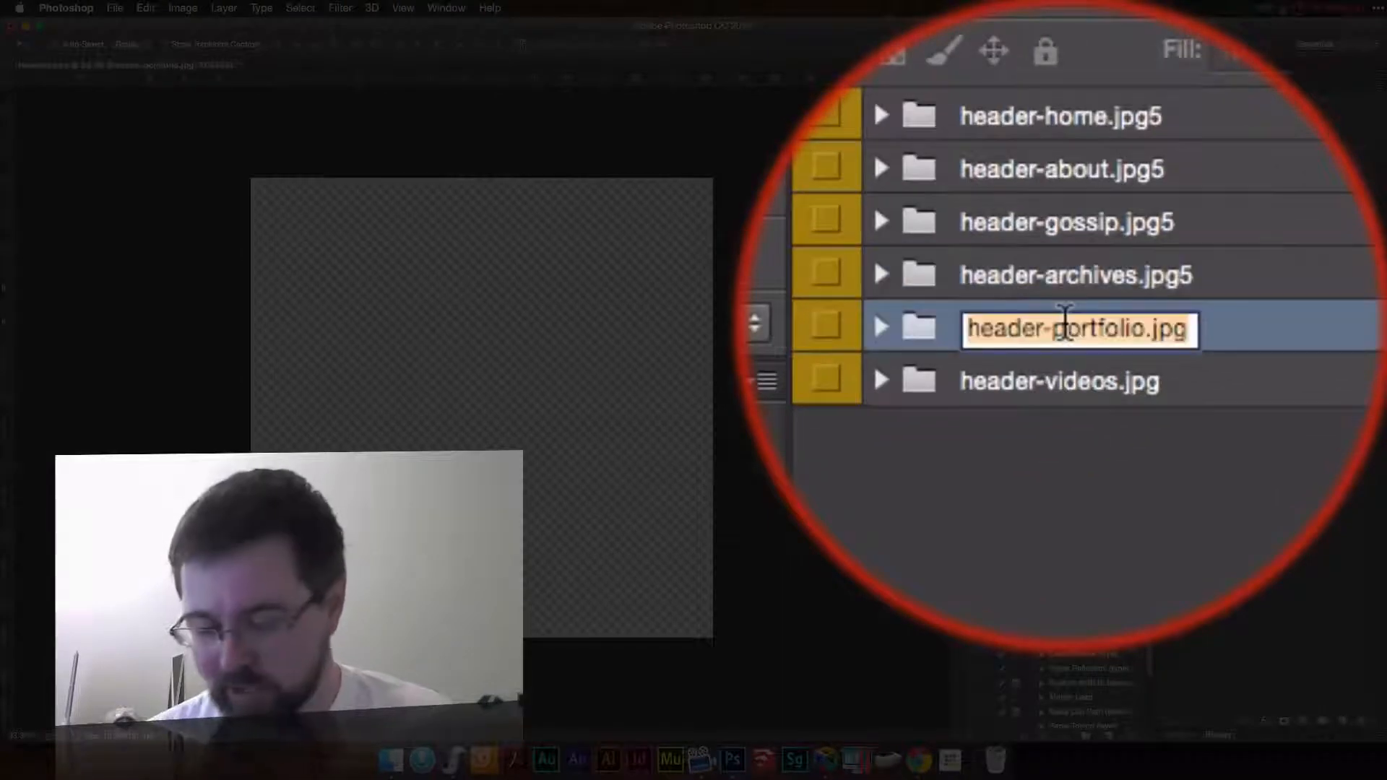
# Add a .jpg5 quality suffix to the header group names with Image Assets generation enabled.
pyautogui.write('7')
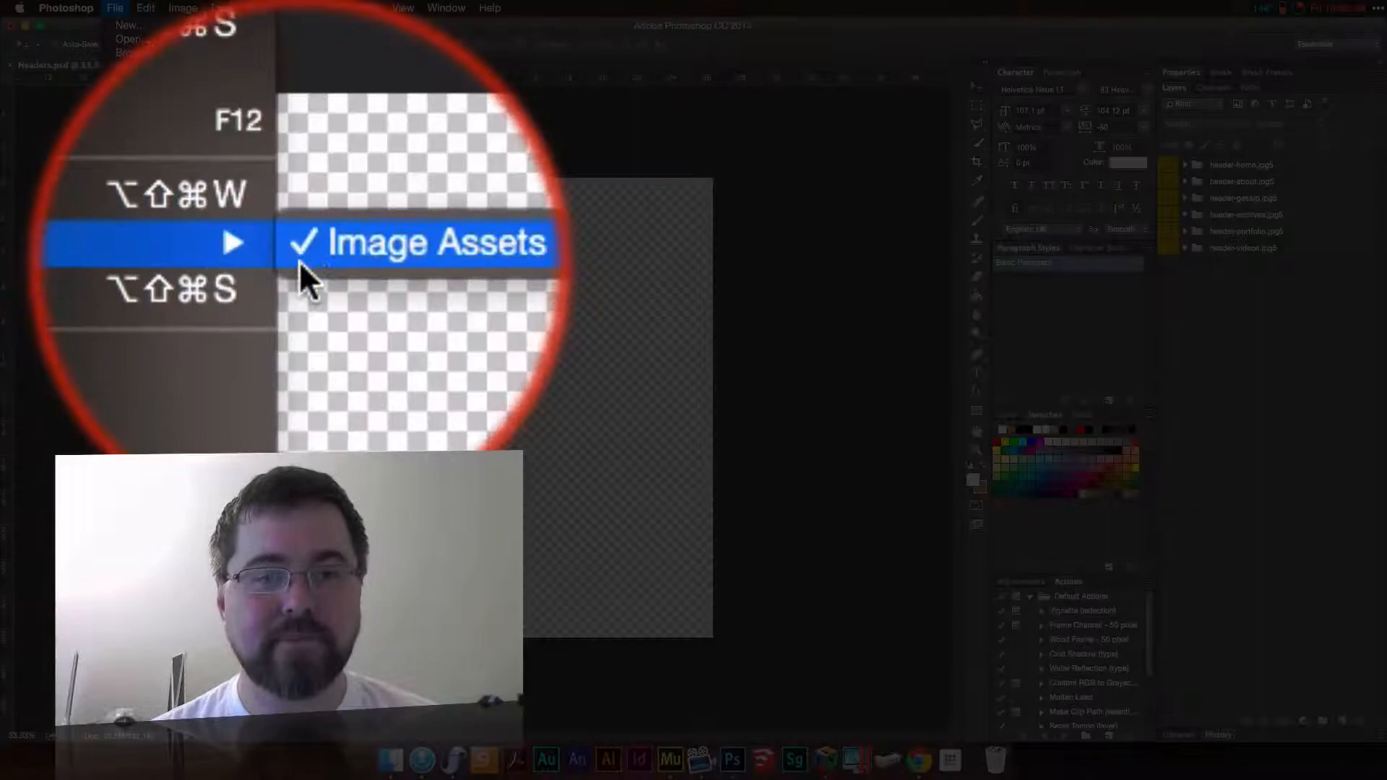
pyautogui.click(435, 241)
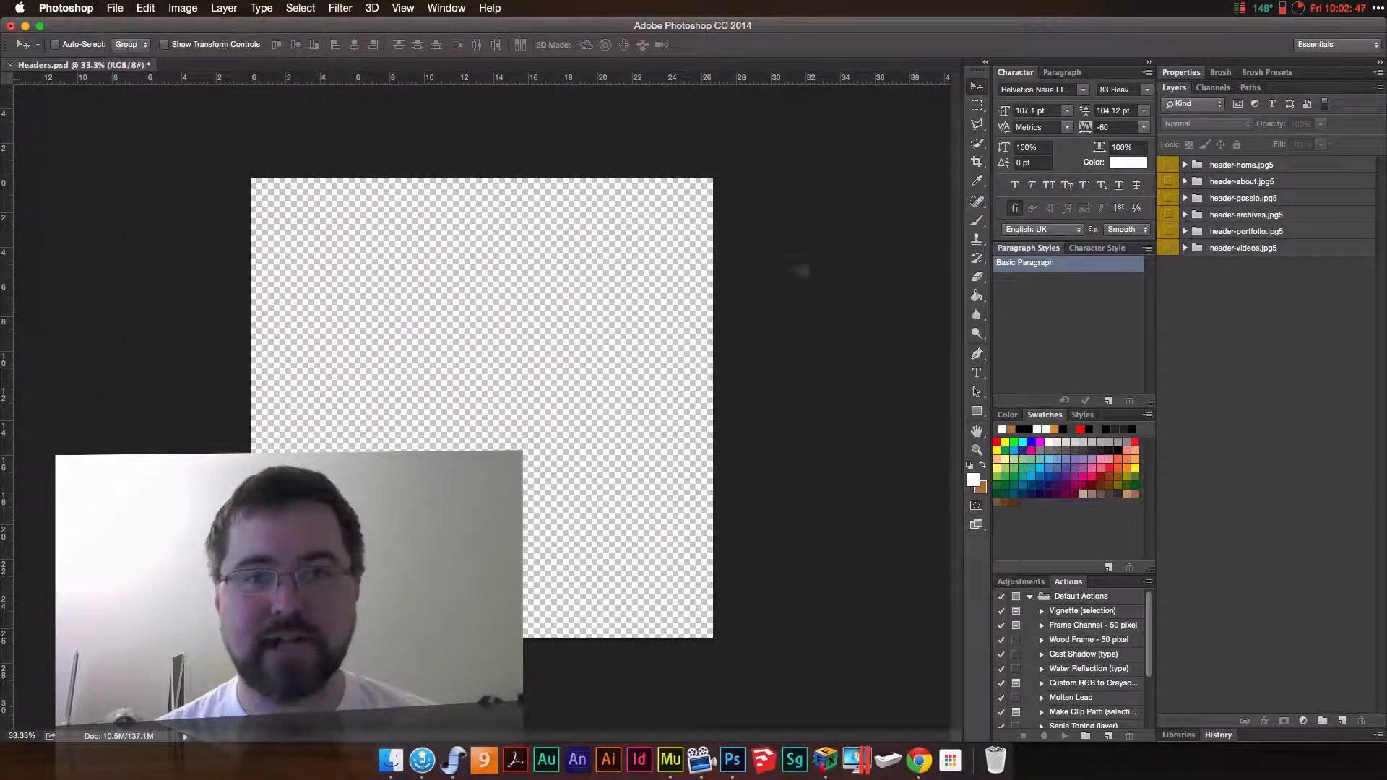
pyautogui.moveTo(792, 270)
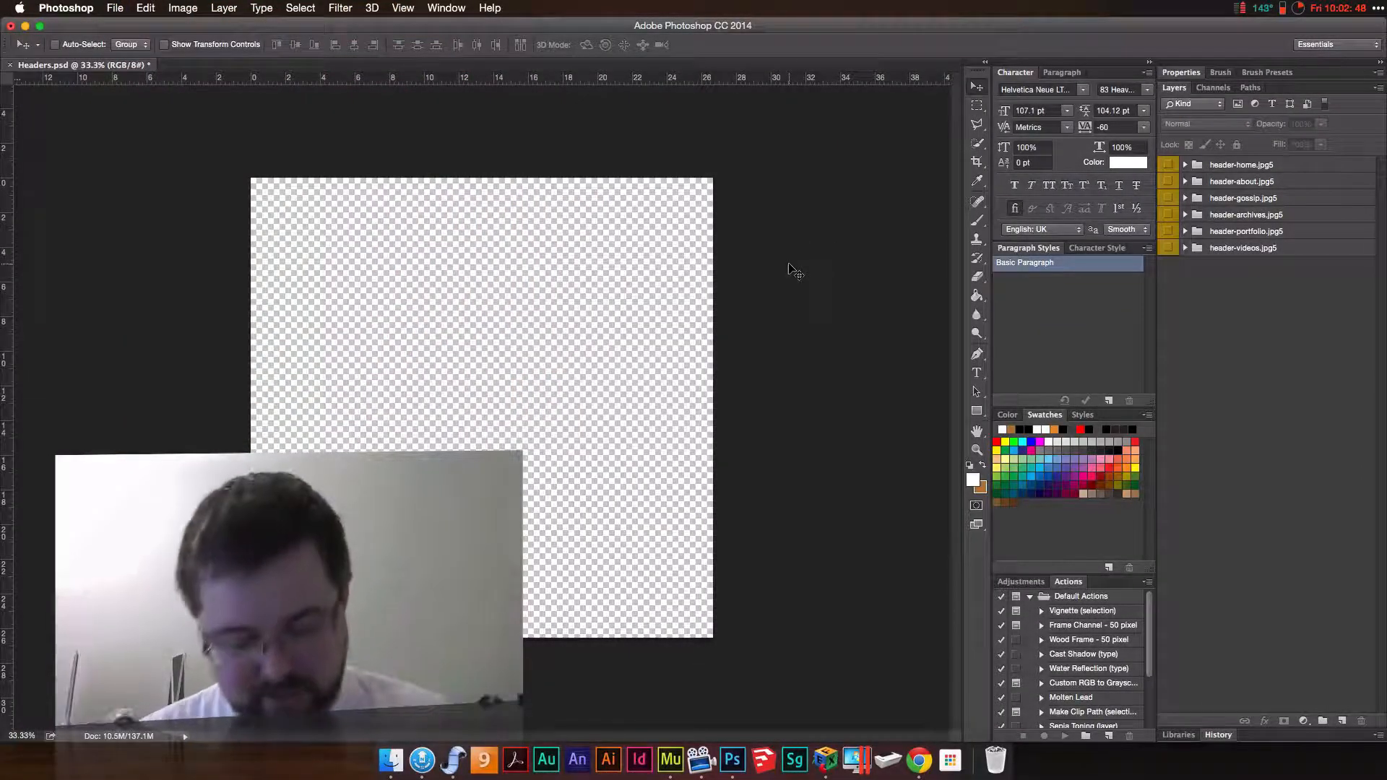
pyautogui.click(114, 8)
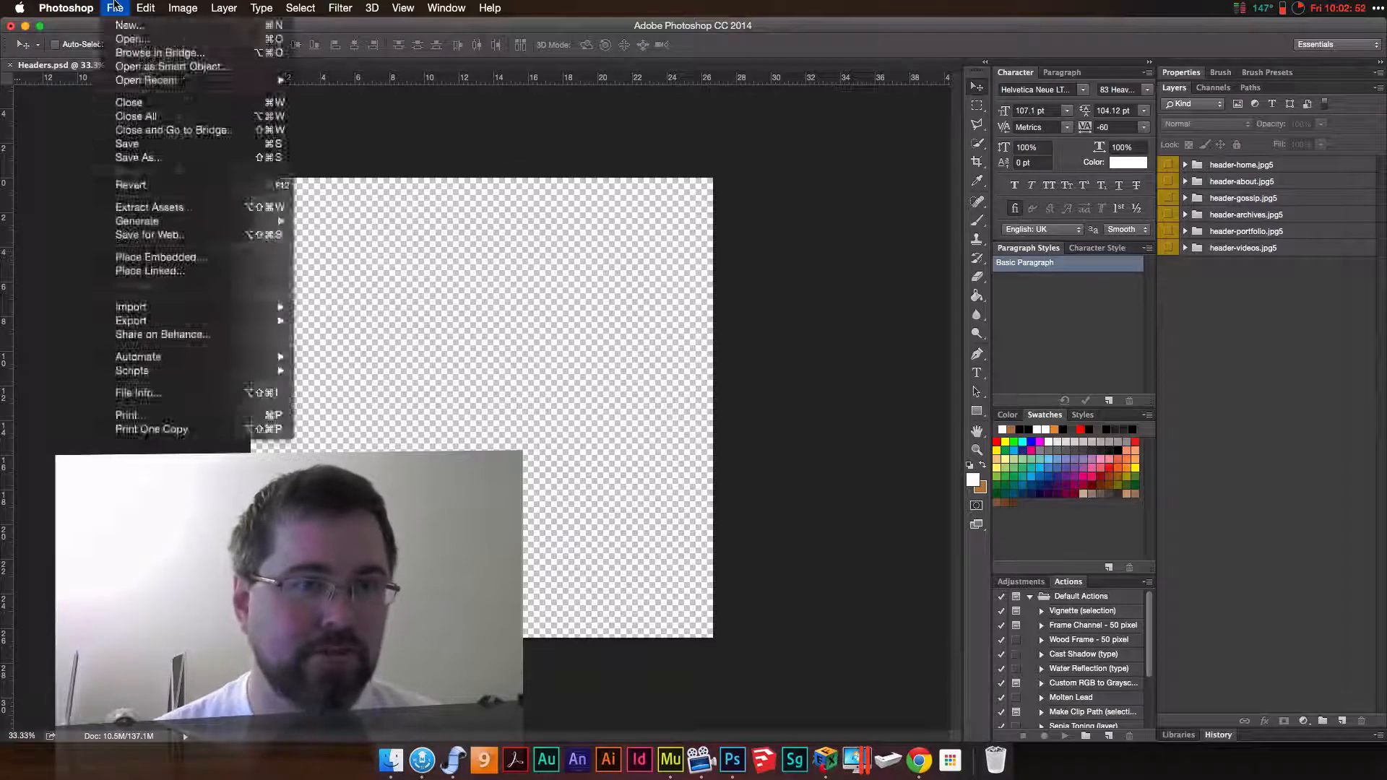
pyautogui.moveTo(615, 143)
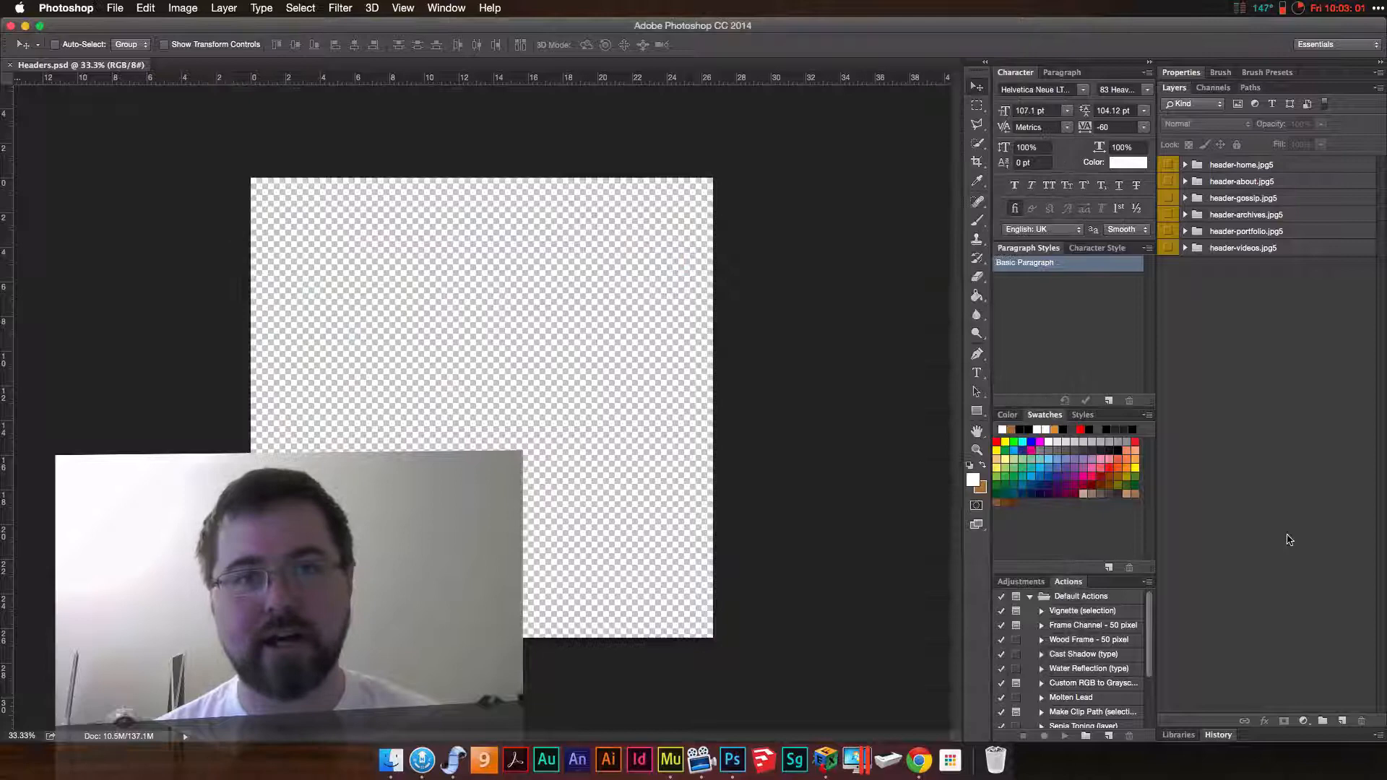
# Create an orange-filled layer and rename it test.png so it exports.
pyautogui.click(1348, 718)
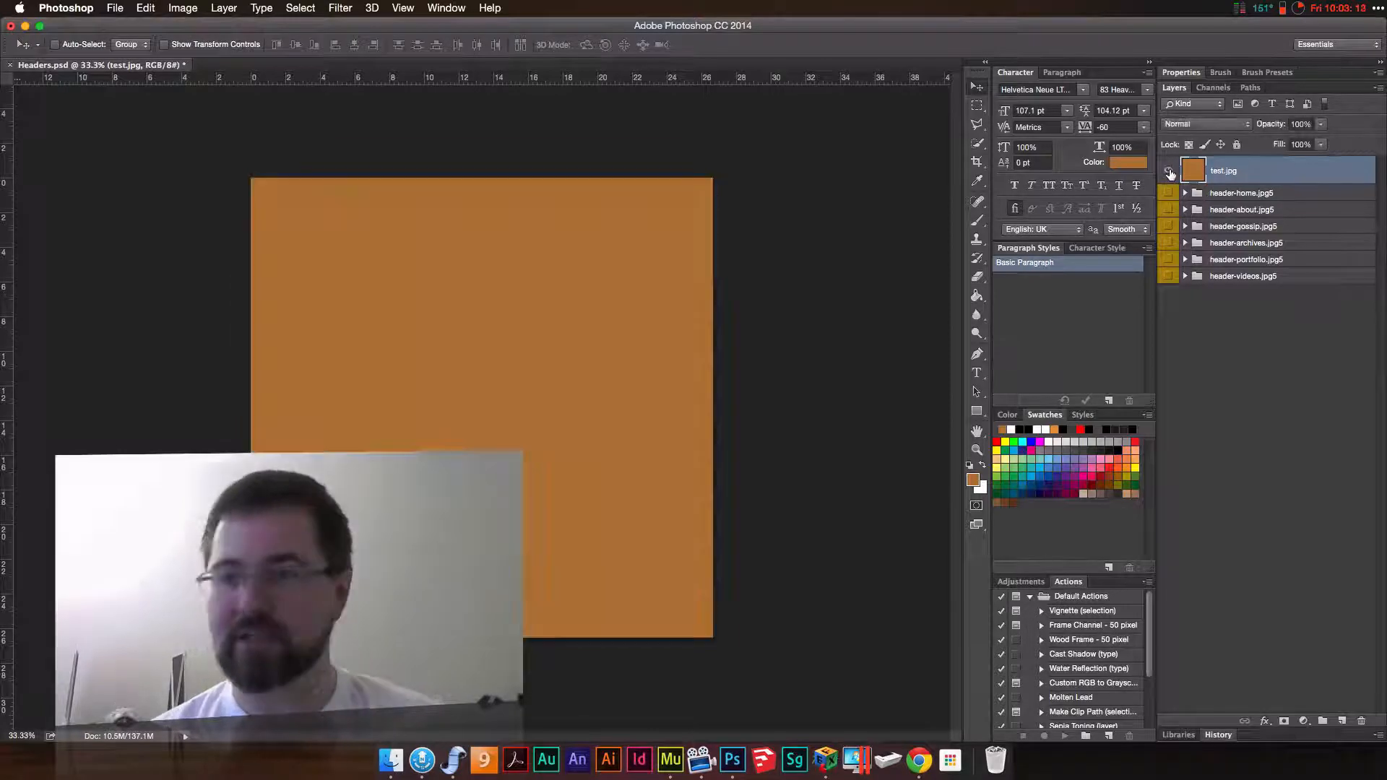
pyautogui.click(1169, 170)
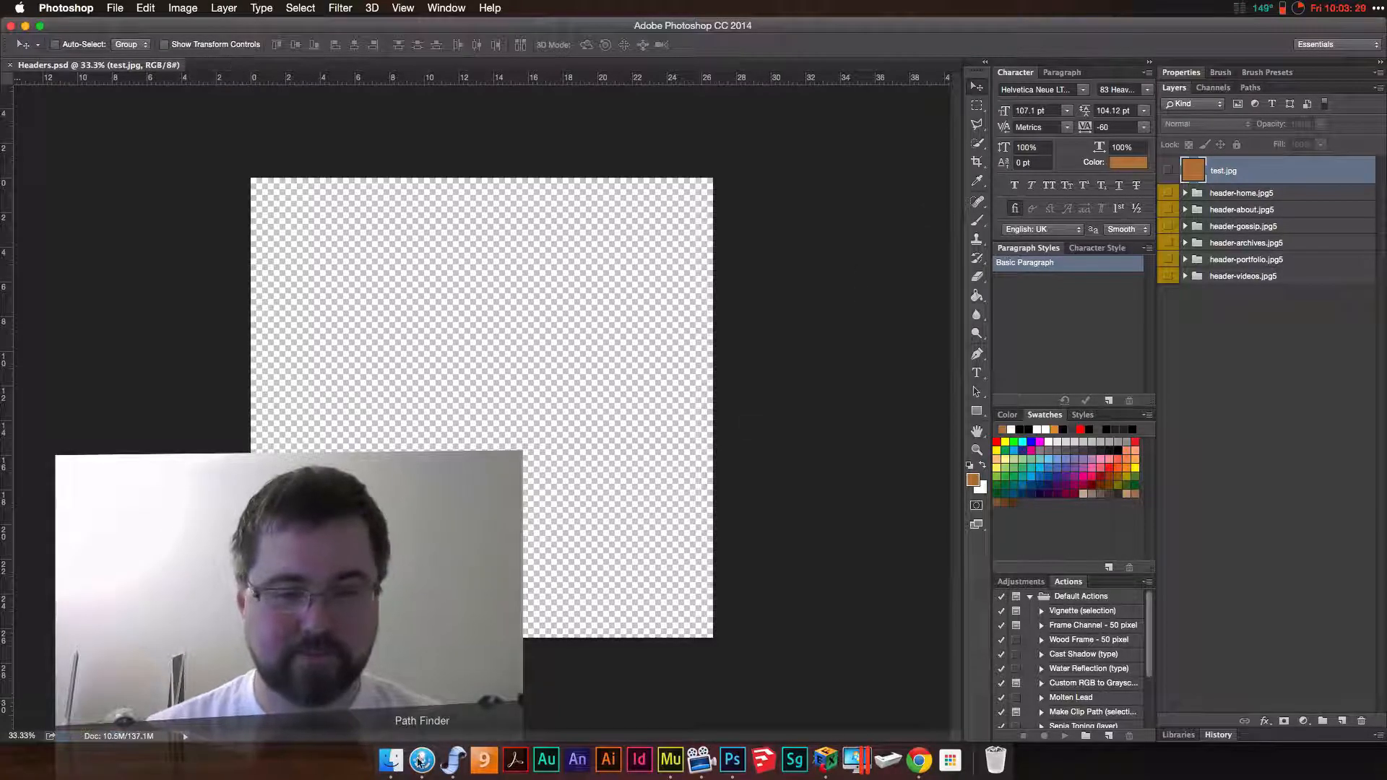
pyautogui.click(390, 758)
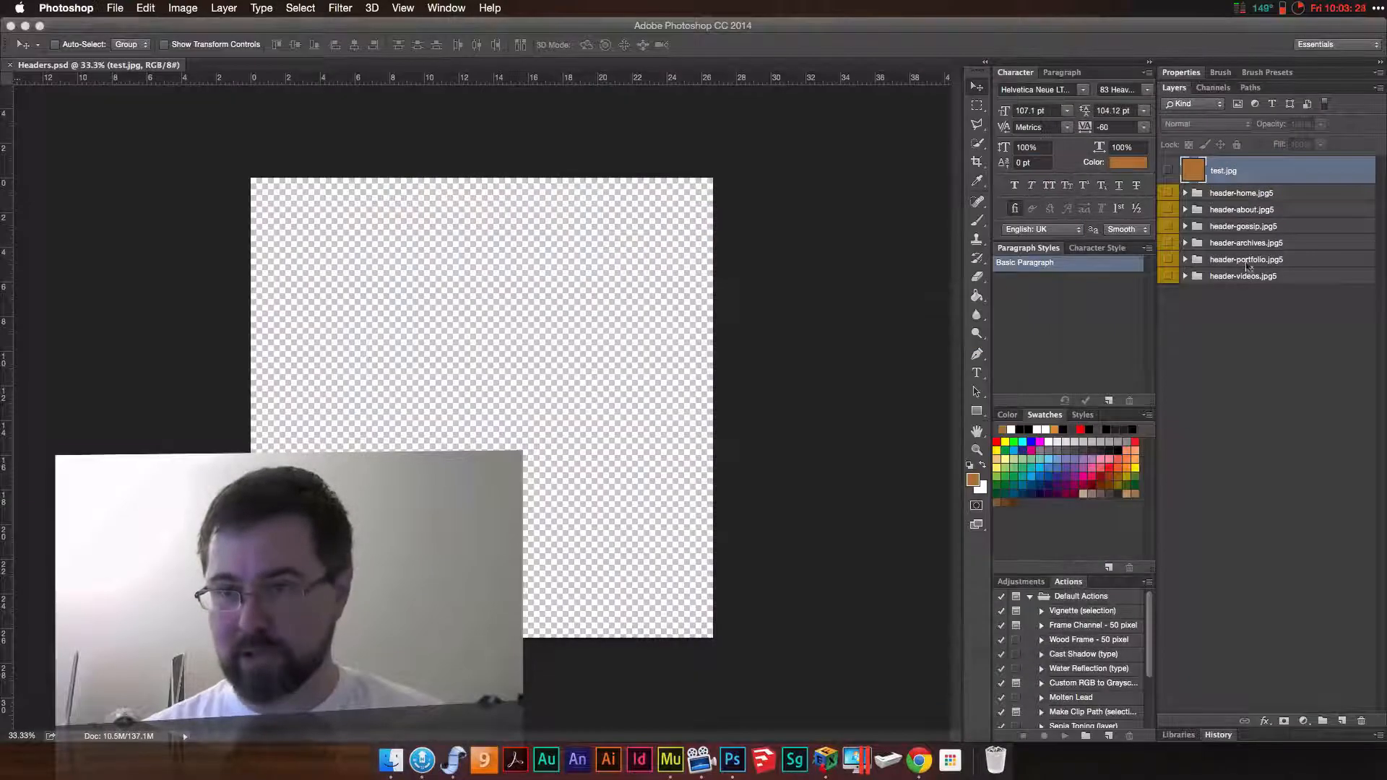
pyautogui.doubleClick(1224, 170)
pyautogui.write('5')
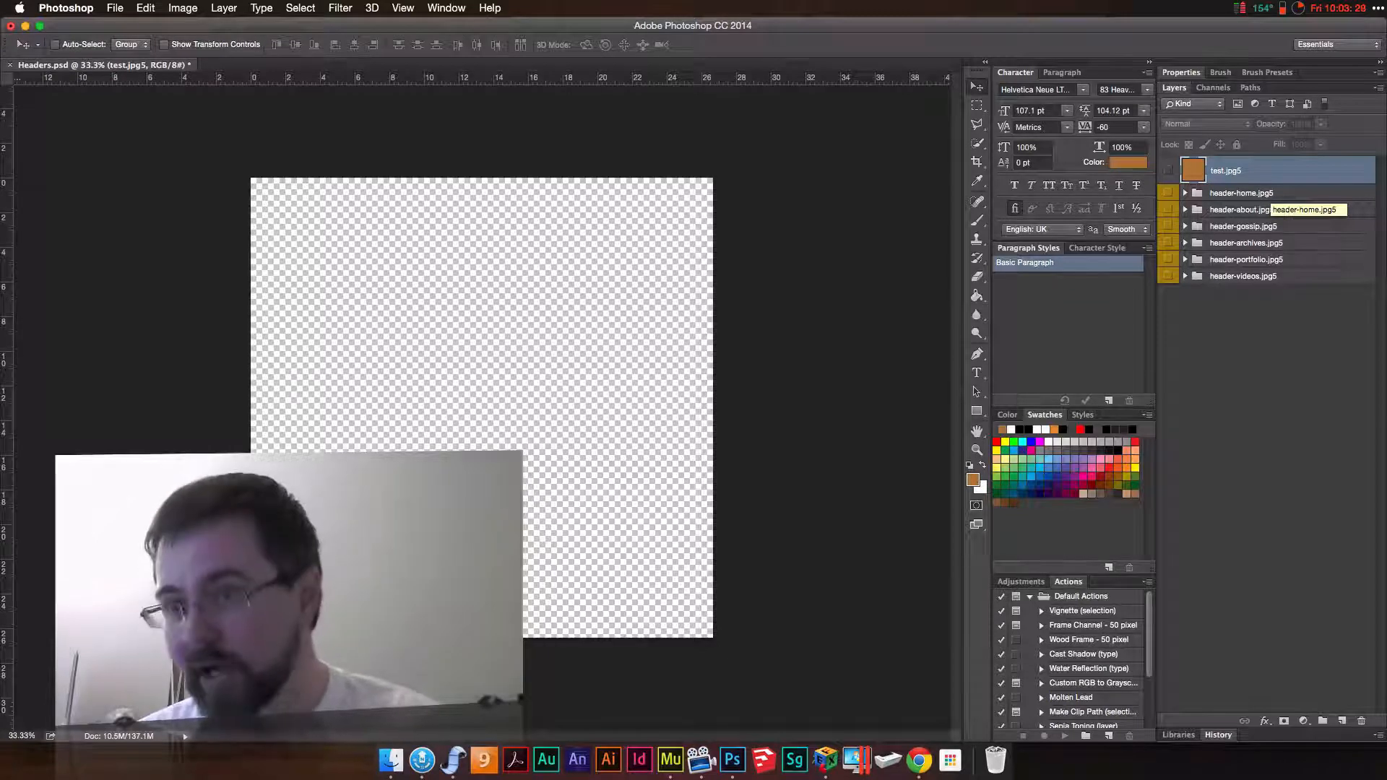
pyautogui.doubleClick(1226, 170)
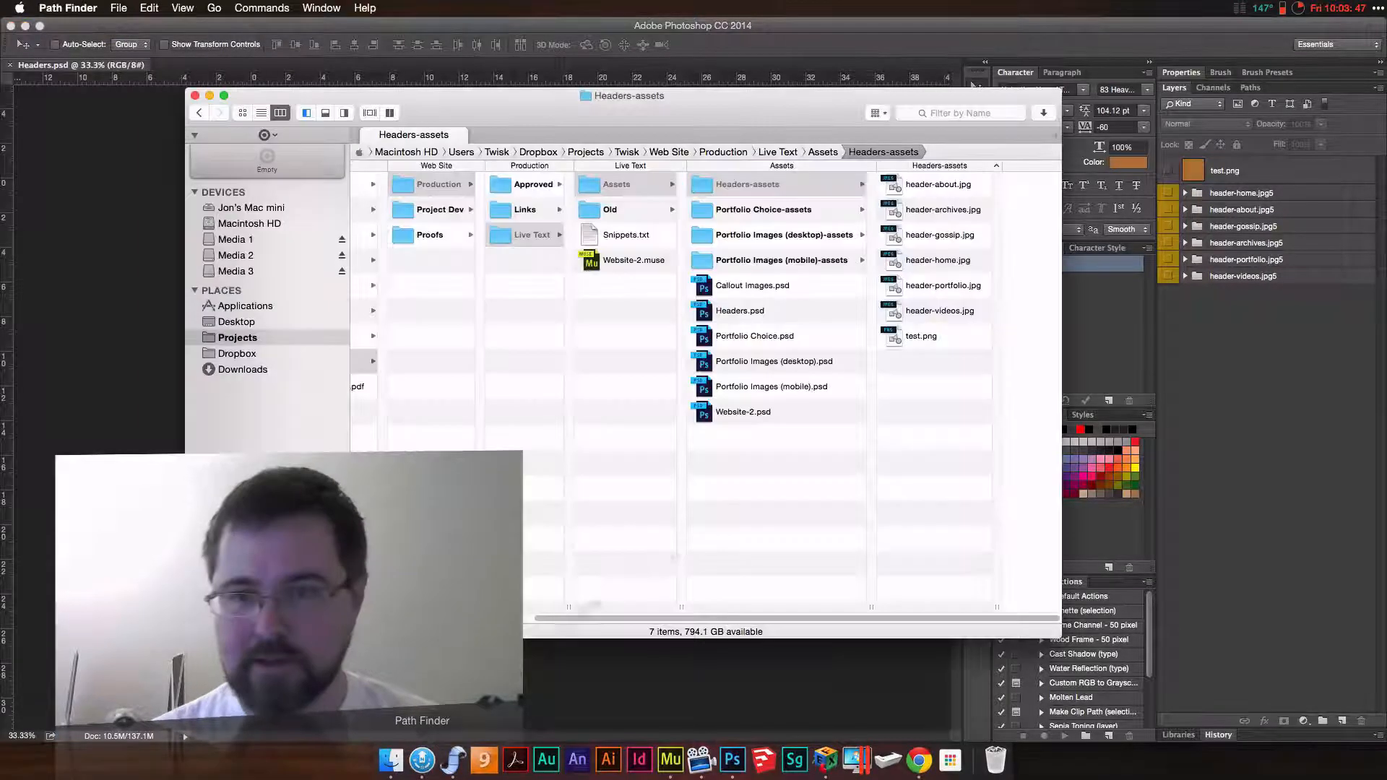
# Check Headers-assets no longer lists test.png, then select Website-2.psd in Assets.
pyautogui.click(920, 337)
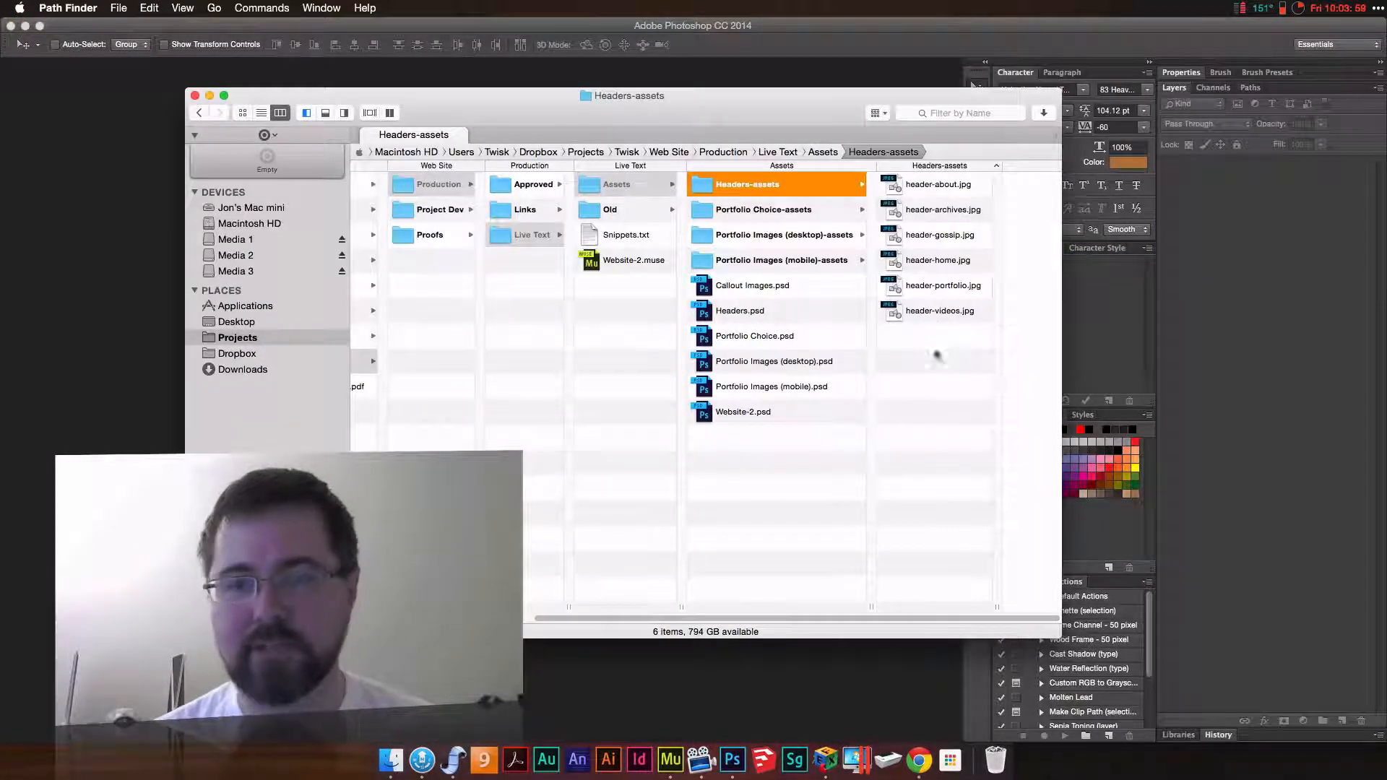
pyautogui.click(743, 411)
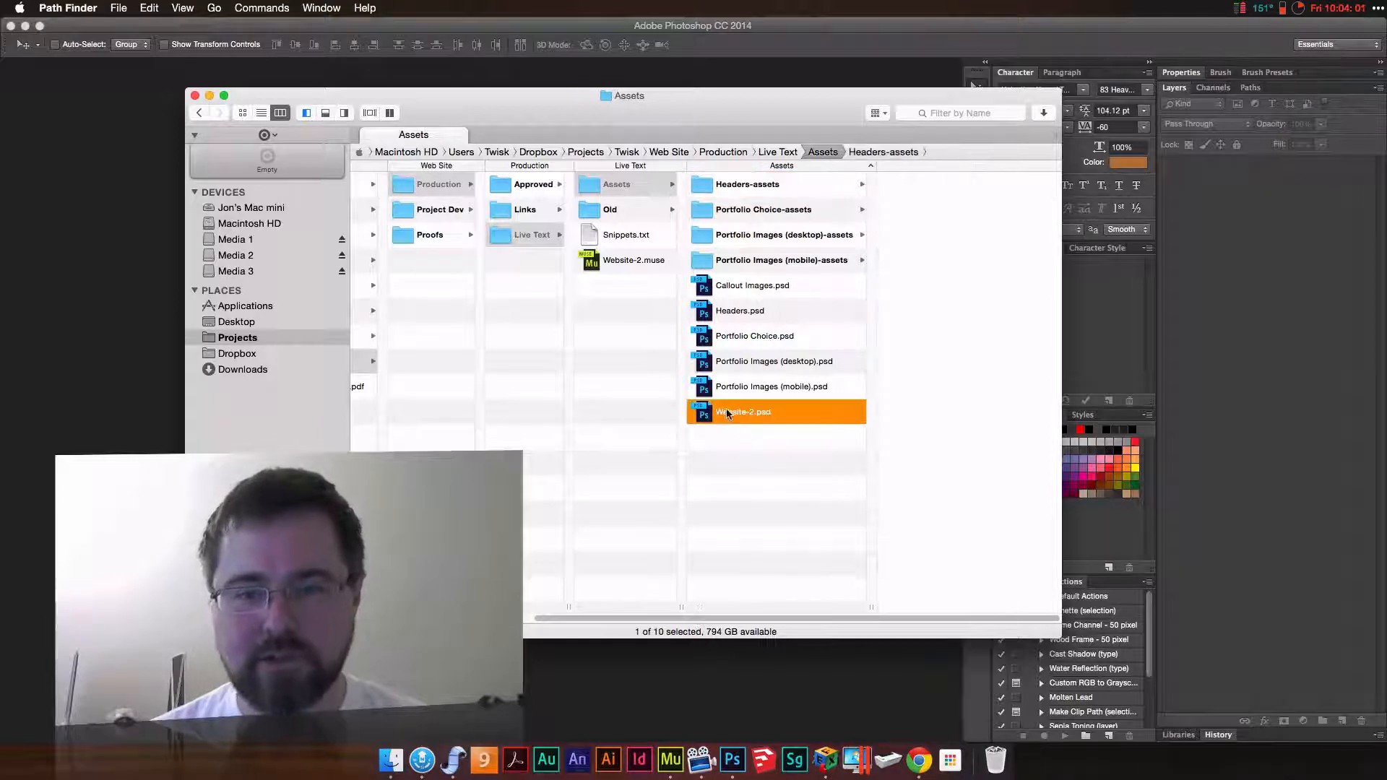
# Open Website-2.psd and expand its groups, toggling the title.png and 3ds.png layers' visibility.
pyautogui.doubleClick(743, 411)
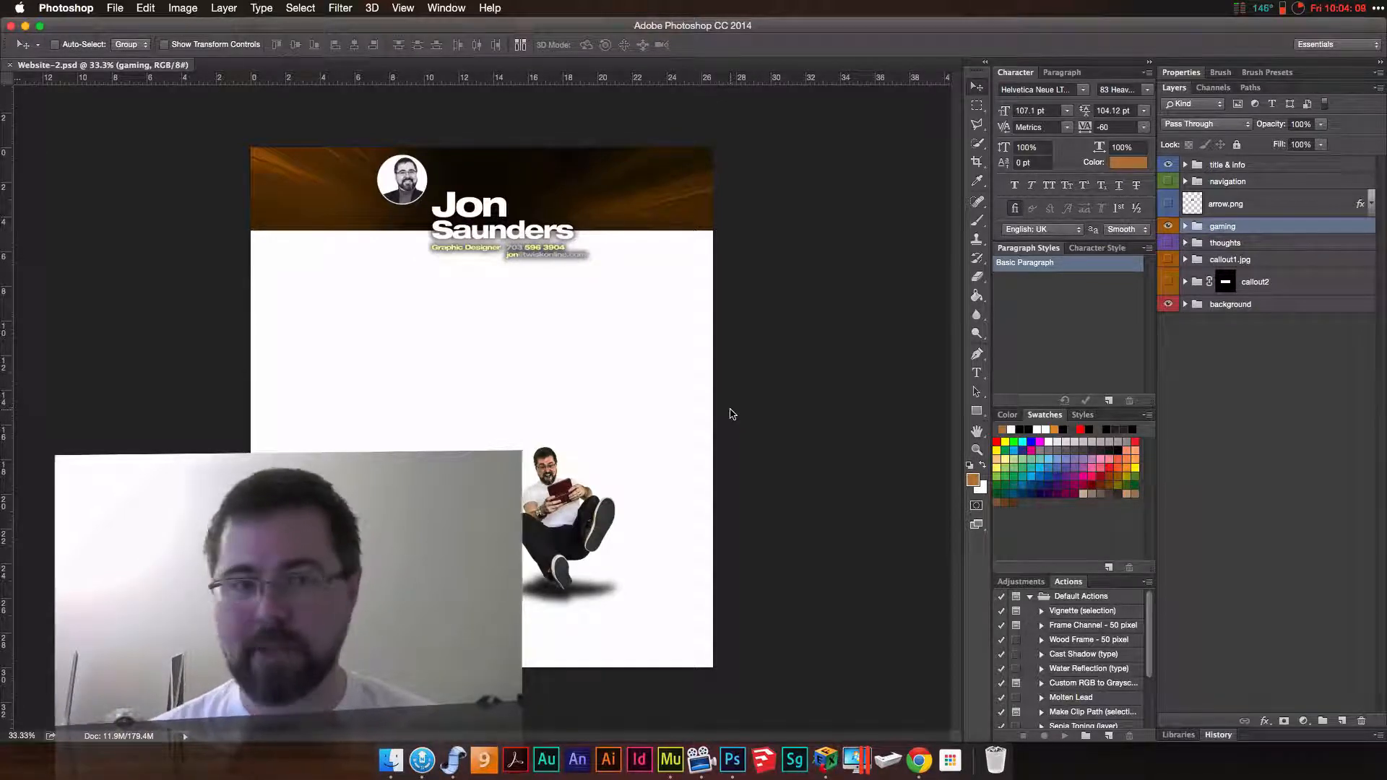
pyautogui.click(1228, 164)
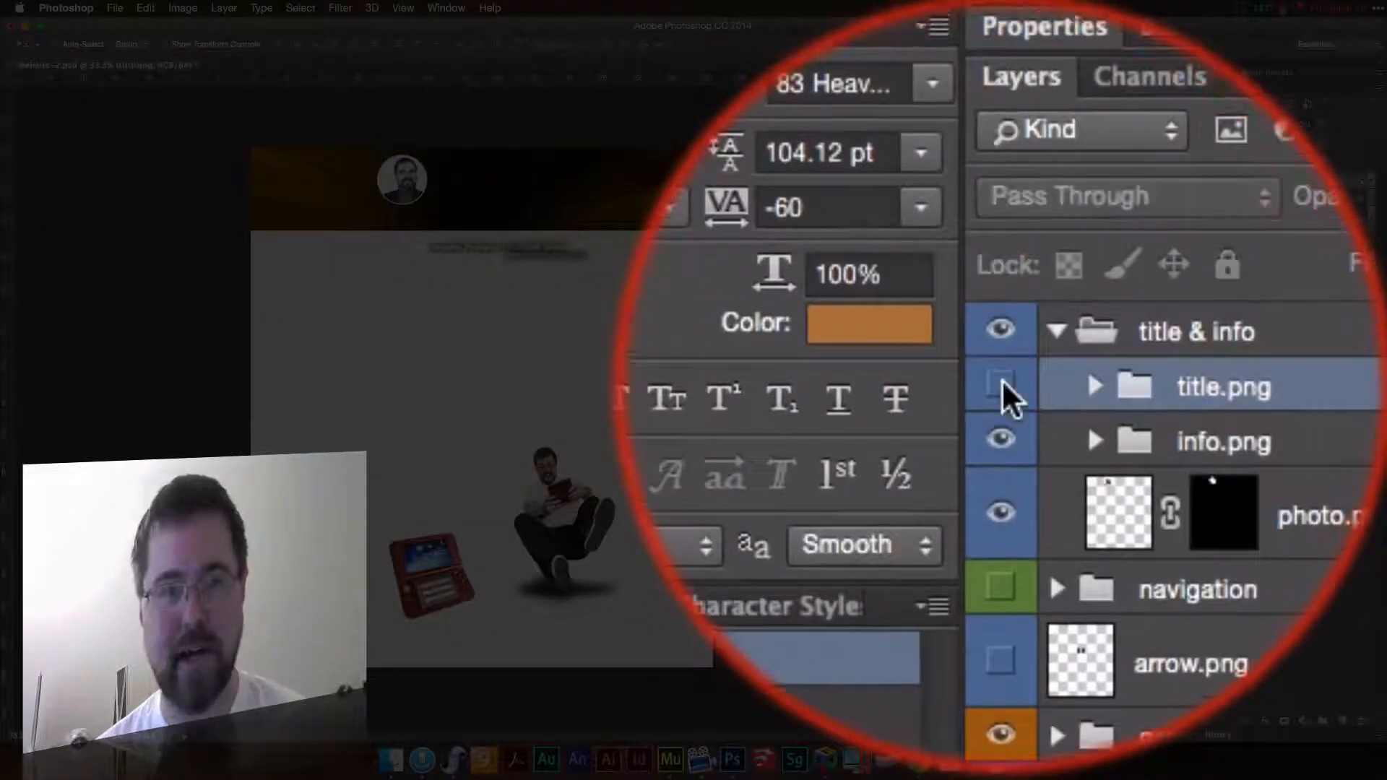
pyautogui.click(1000, 386)
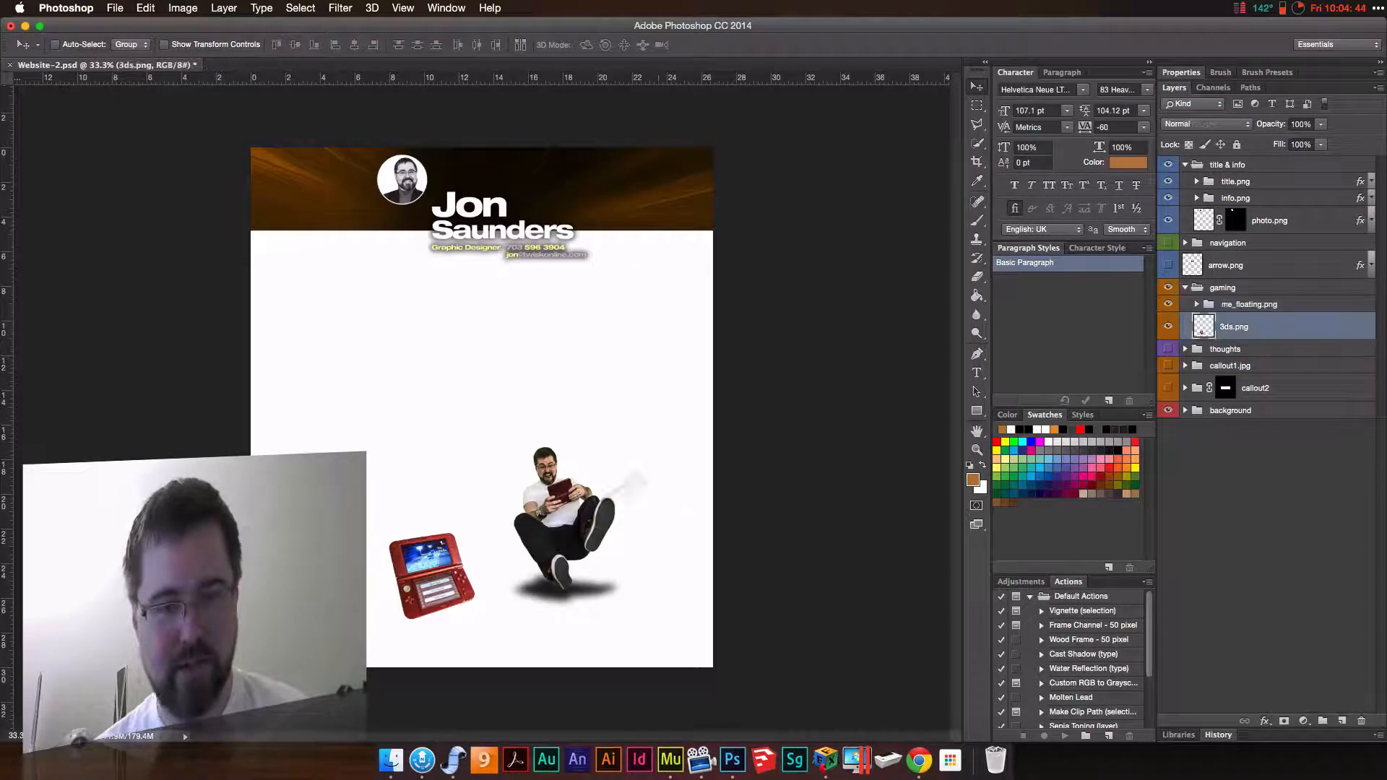
pyautogui.click(1168, 327)
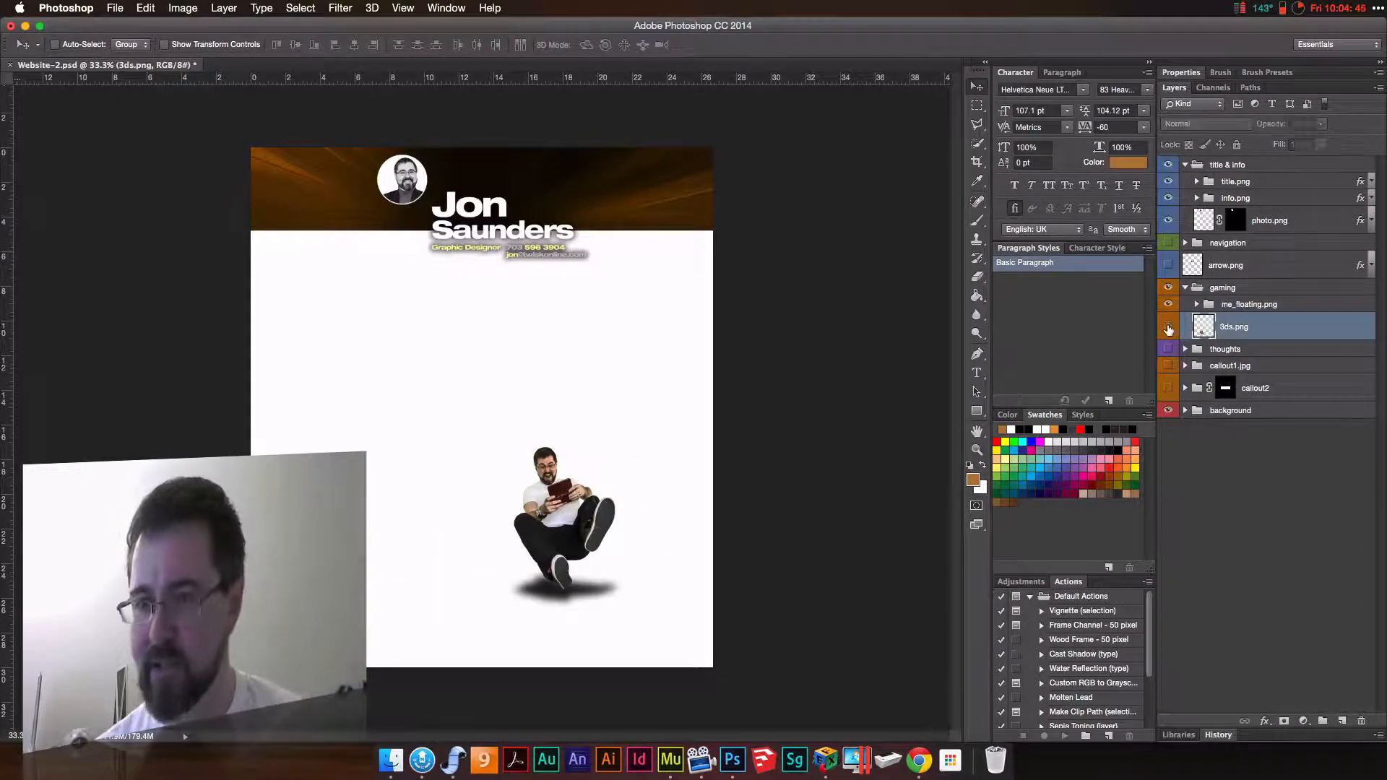
pyautogui.click(1167, 326)
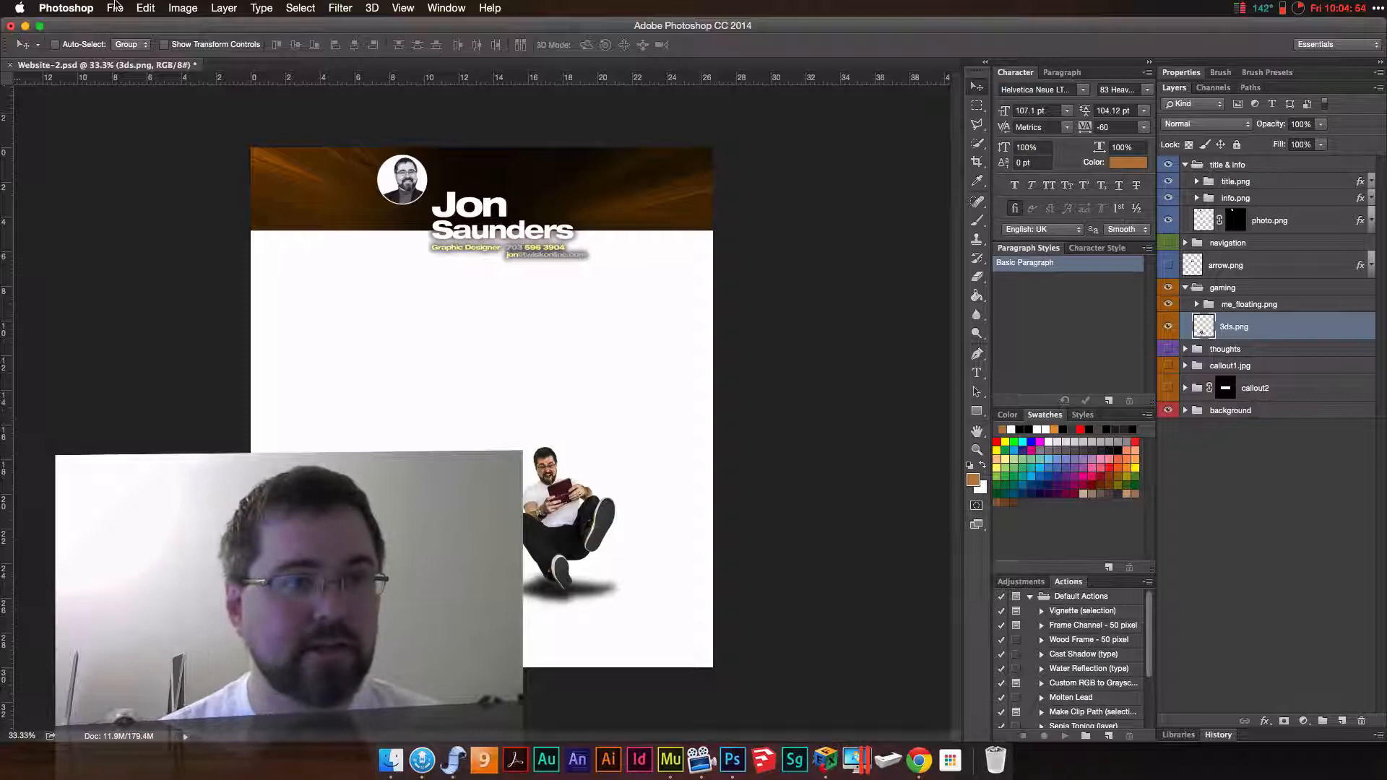
# Enable Image Assets for Website-2.psd and inspect exported files like title.png in Website-2-assets.
pyautogui.click(114, 9)
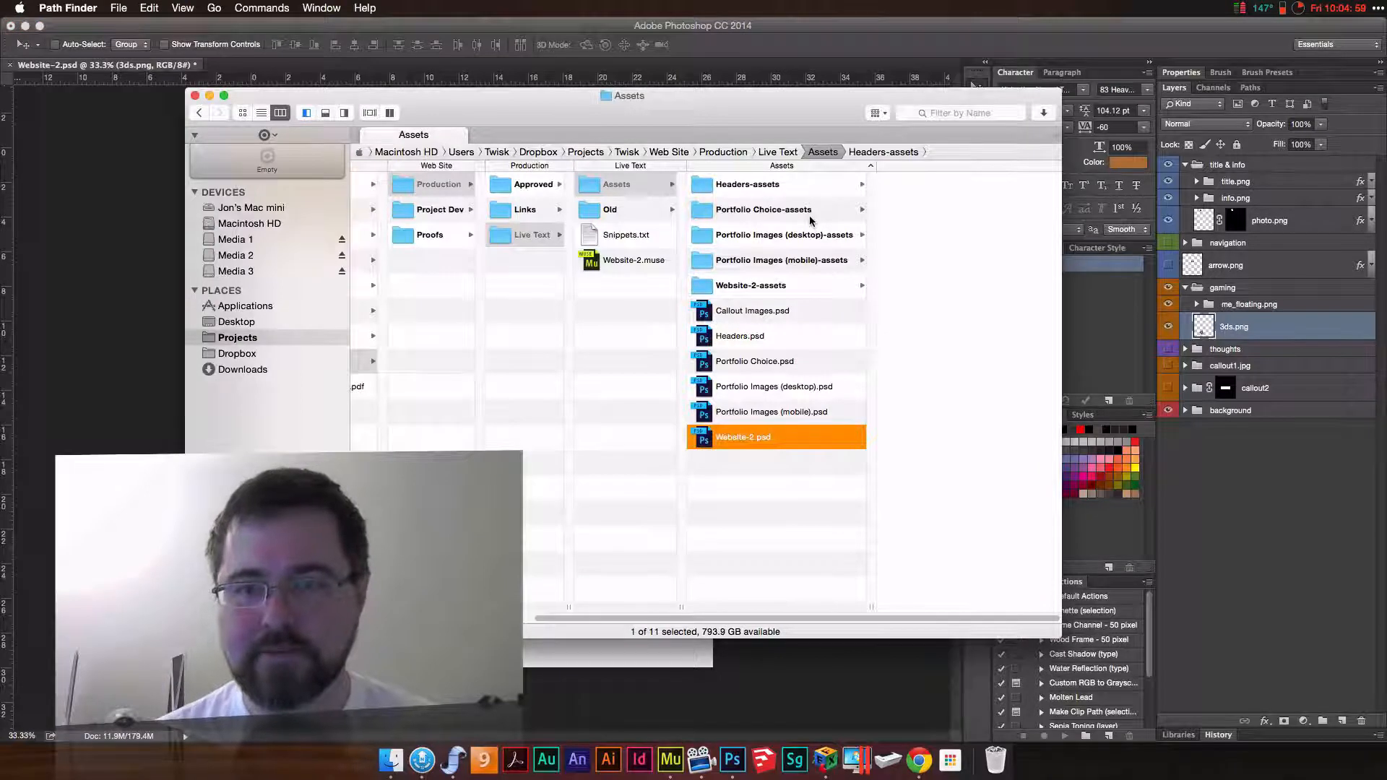
pyautogui.click(750, 285)
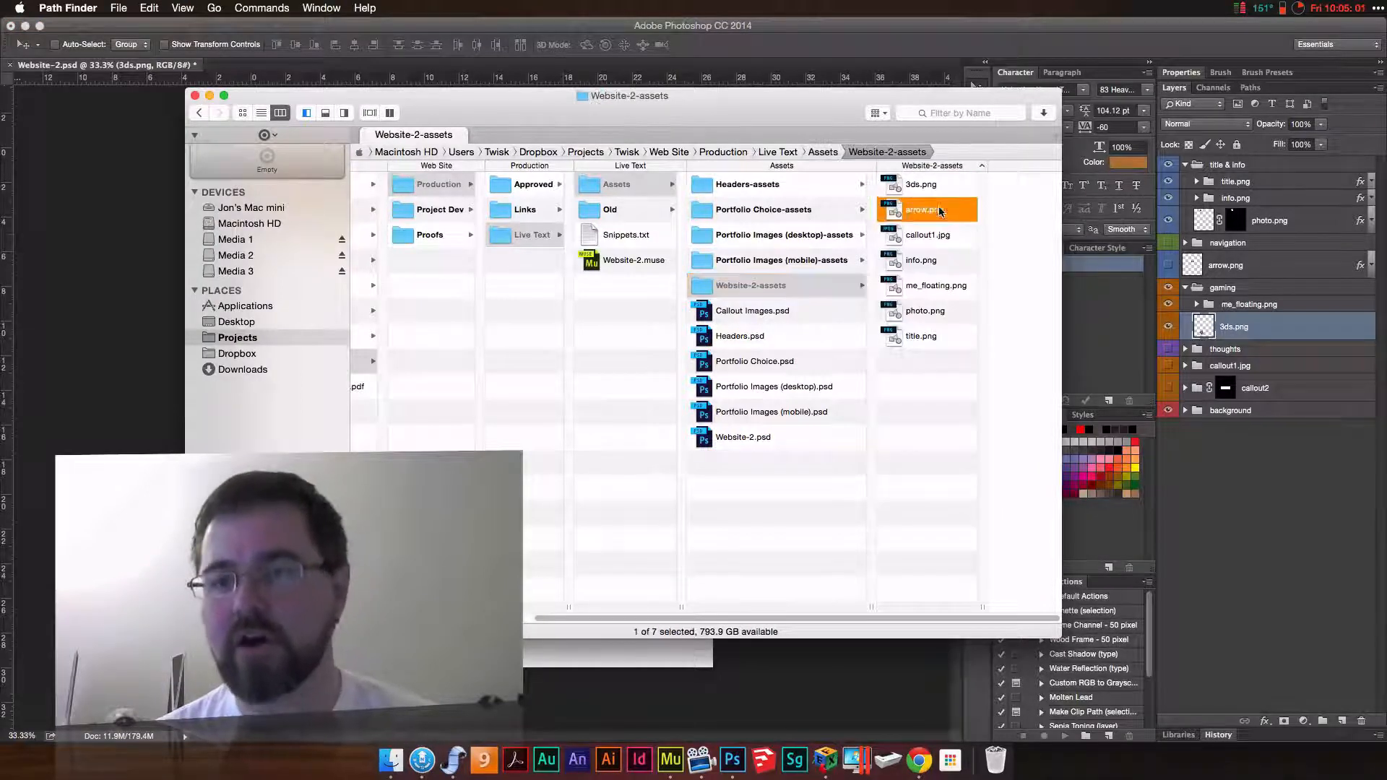
pyautogui.click(920, 335)
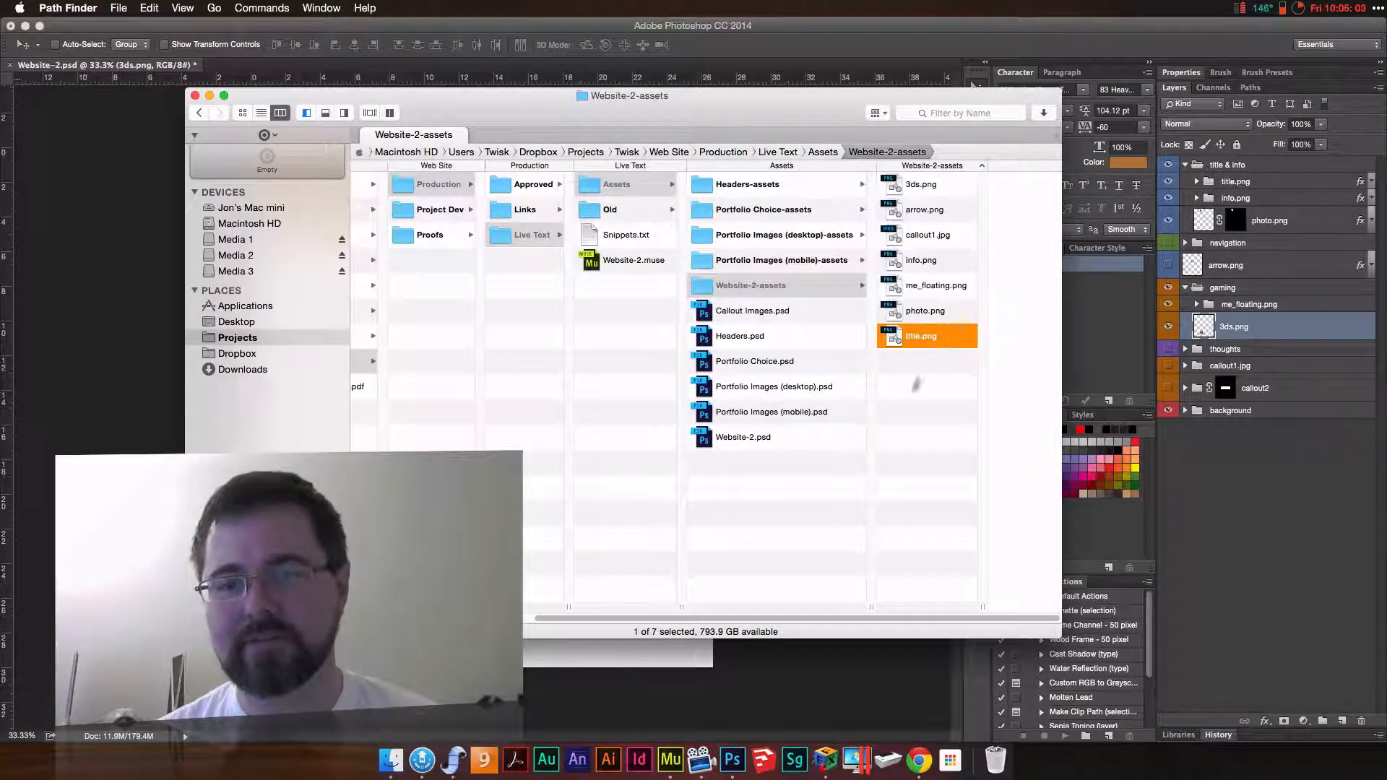
pyautogui.click(752, 285)
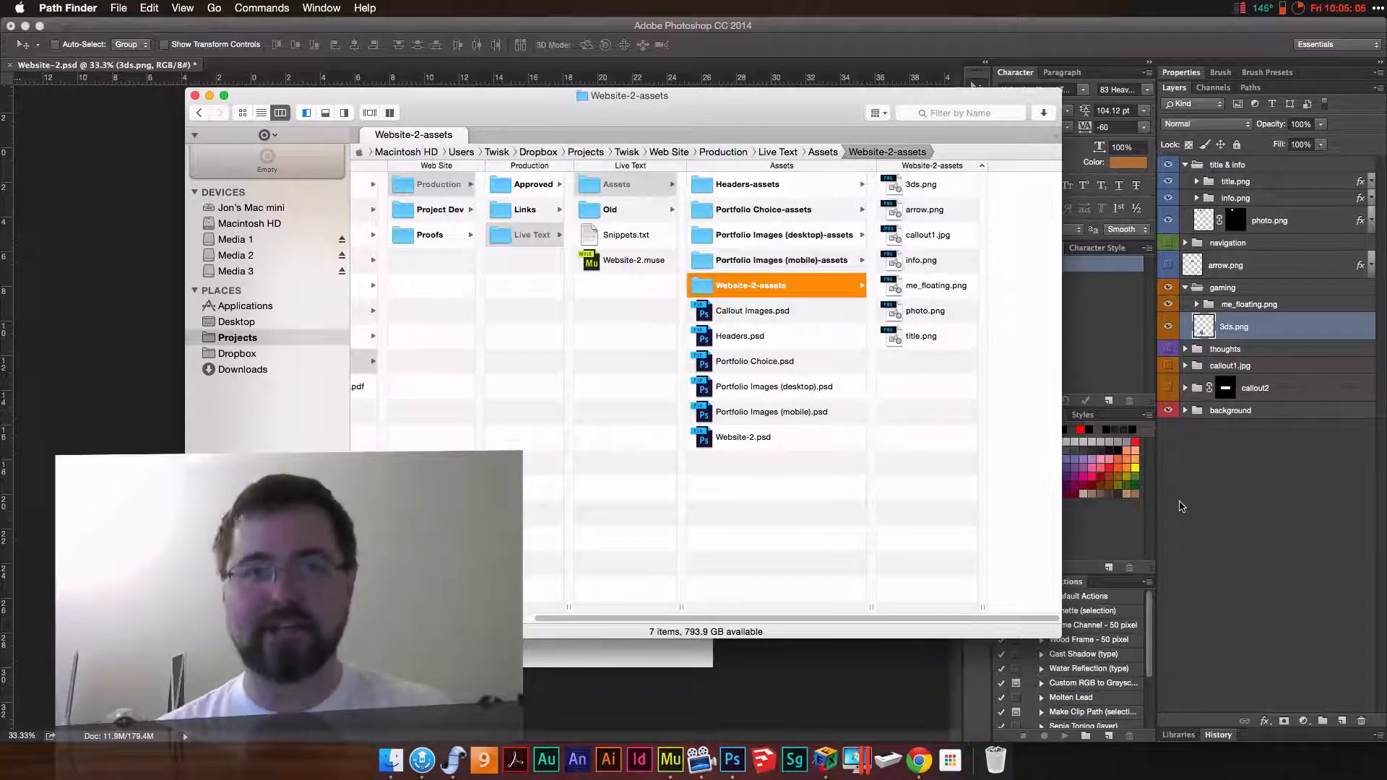